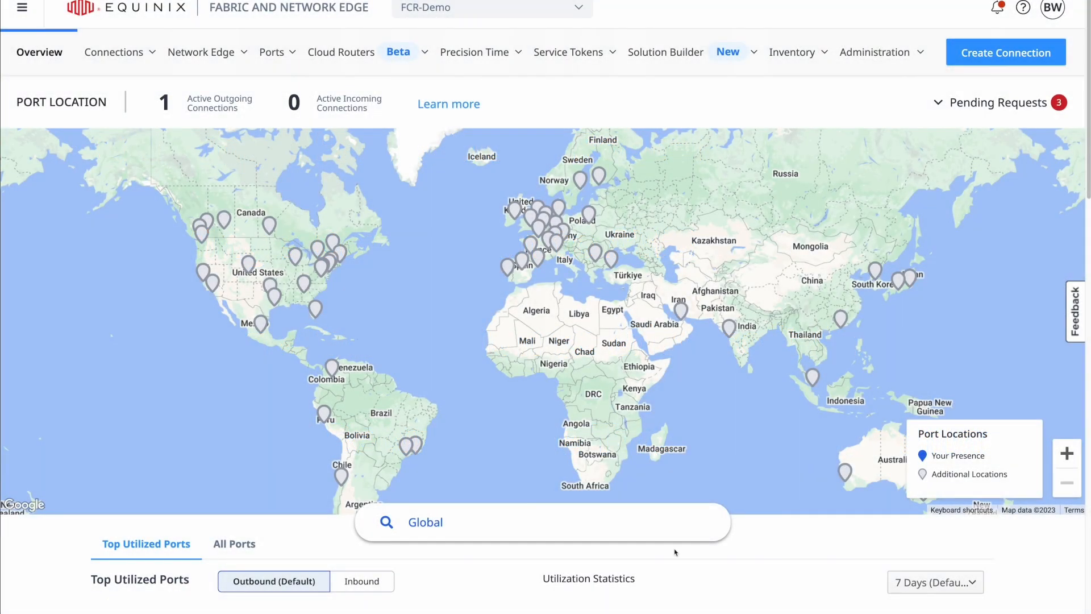
Start creating a new Fabric Cloud Router from the Cloud Routers menu.
{"action": "left_click", "coordinate": [341, 52]}
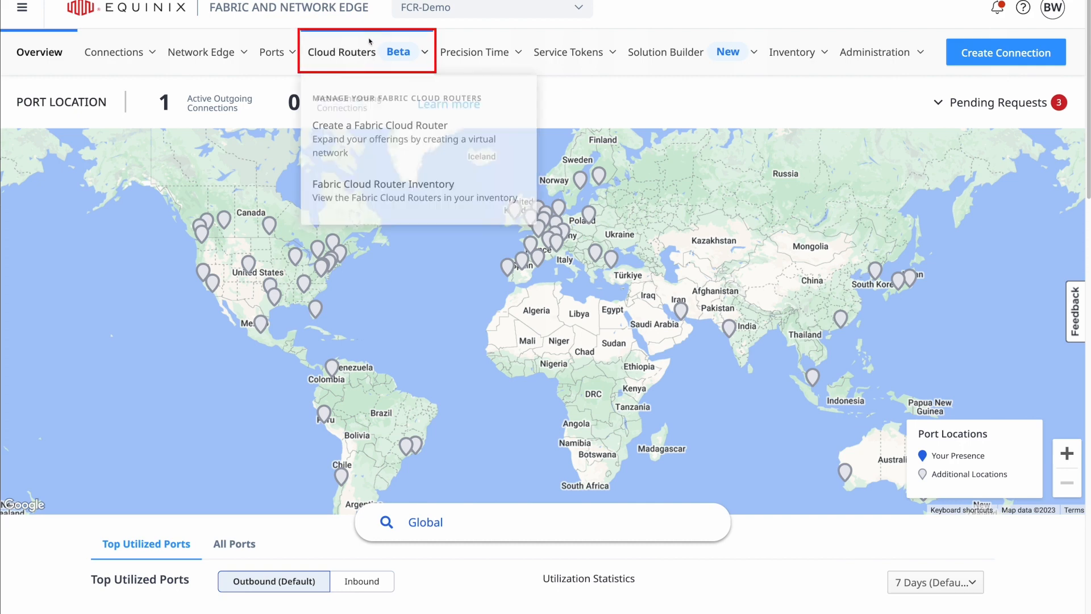
{"action": "left_click", "coordinate": [379, 125]}
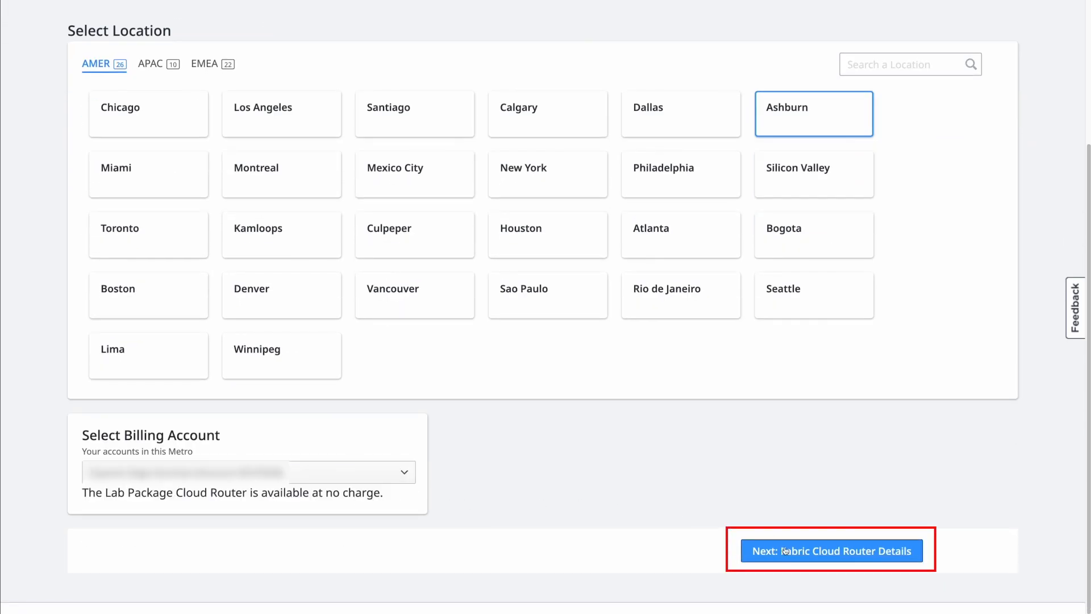
Name the new cloud router FCR-Demo-Test-1 in the router details step.
{"action": "left_click", "coordinate": [830, 550]}
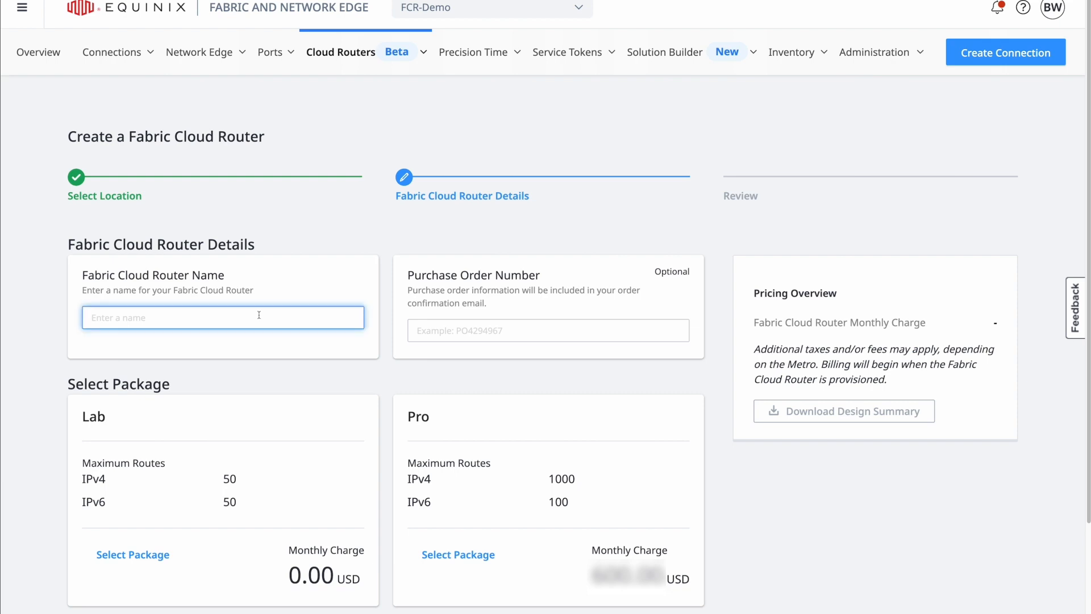
{"action": "type", "text": "FCR-Demo"}
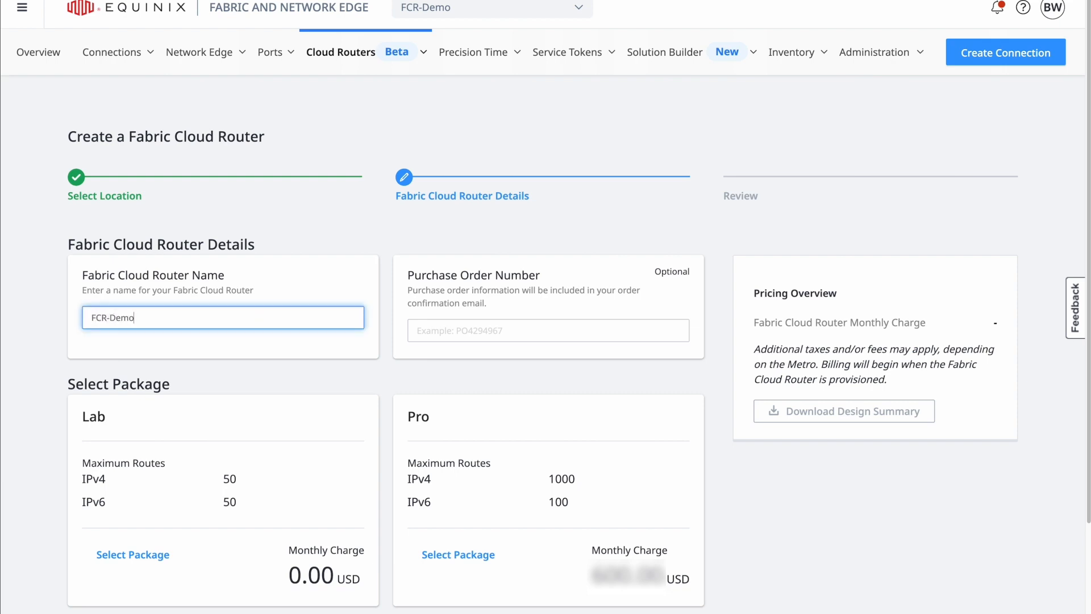
{"action": "type", "text": "-Test-1"}
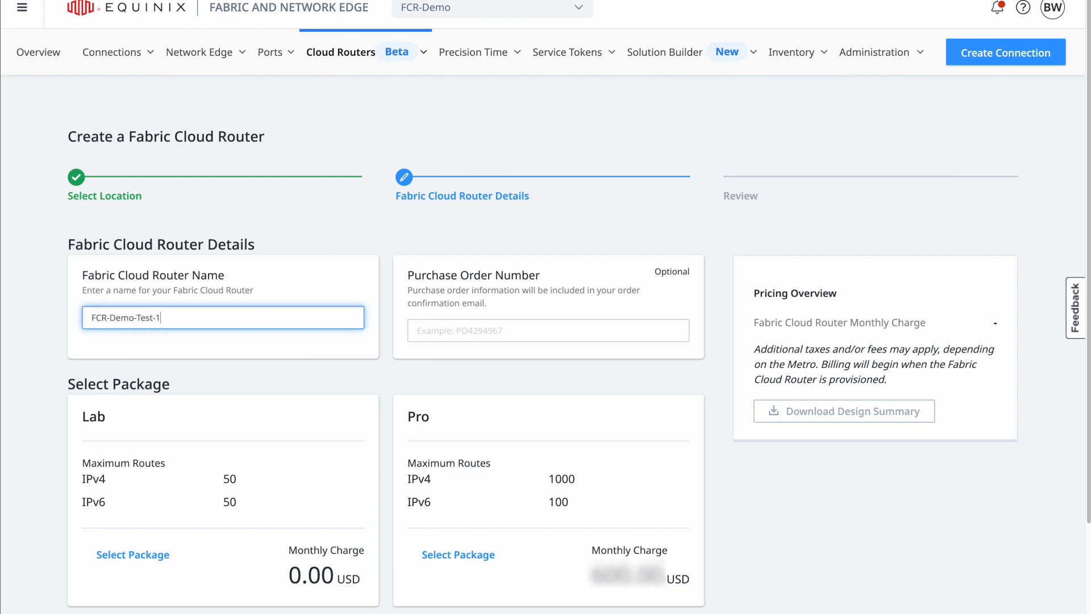
{"action": "left_click", "coordinate": [547, 329]}
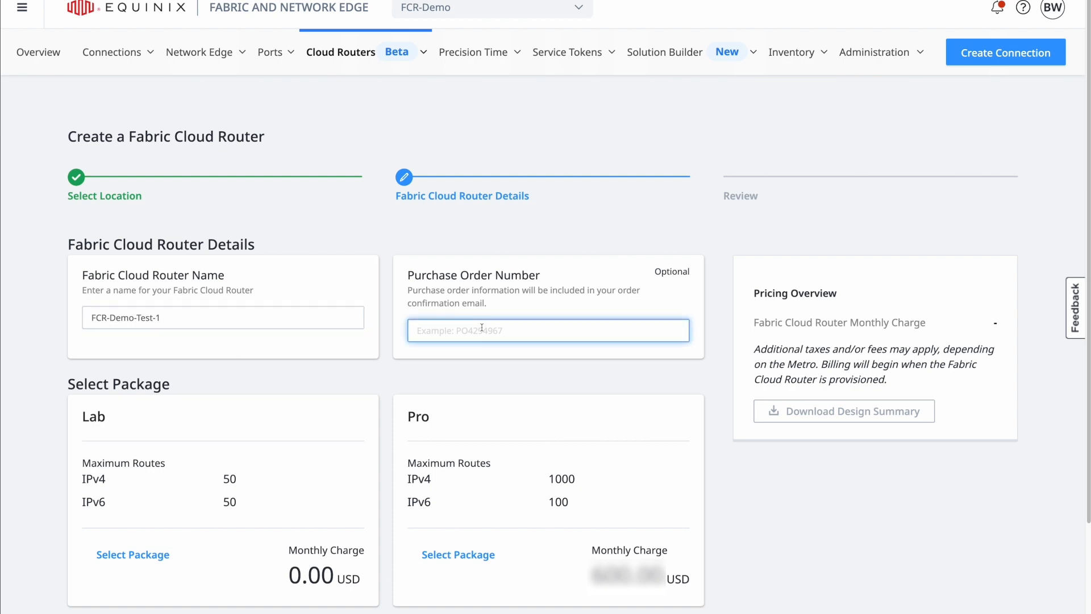
Choose the Pro package, review, and submit the cloud router order.
{"action": "scroll", "scroll_direction": "down", "scroll_amount": 3}
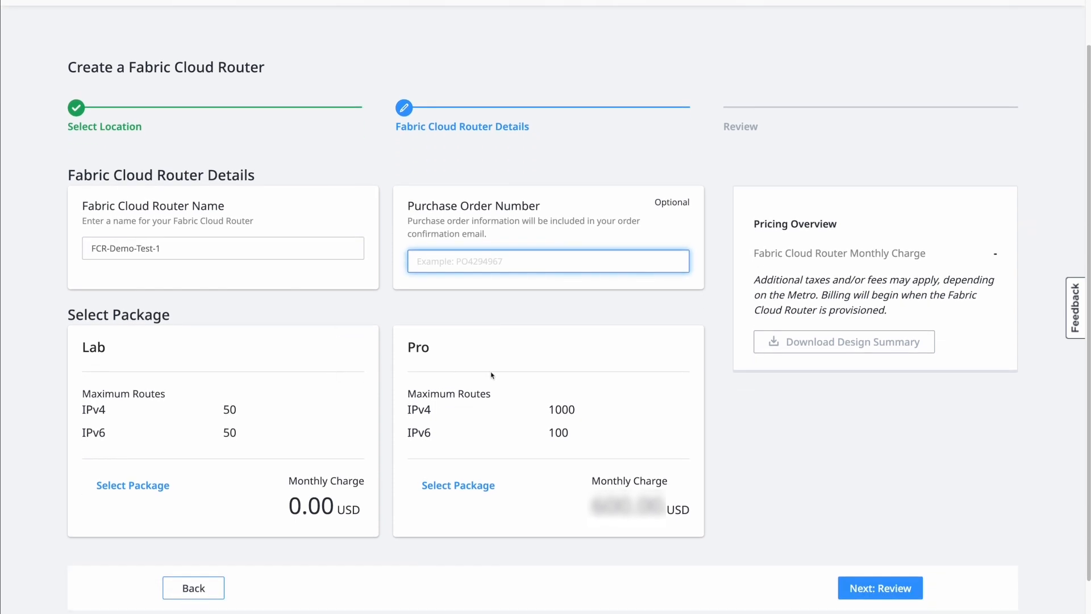
{"action": "left_click", "coordinate": [458, 486]}
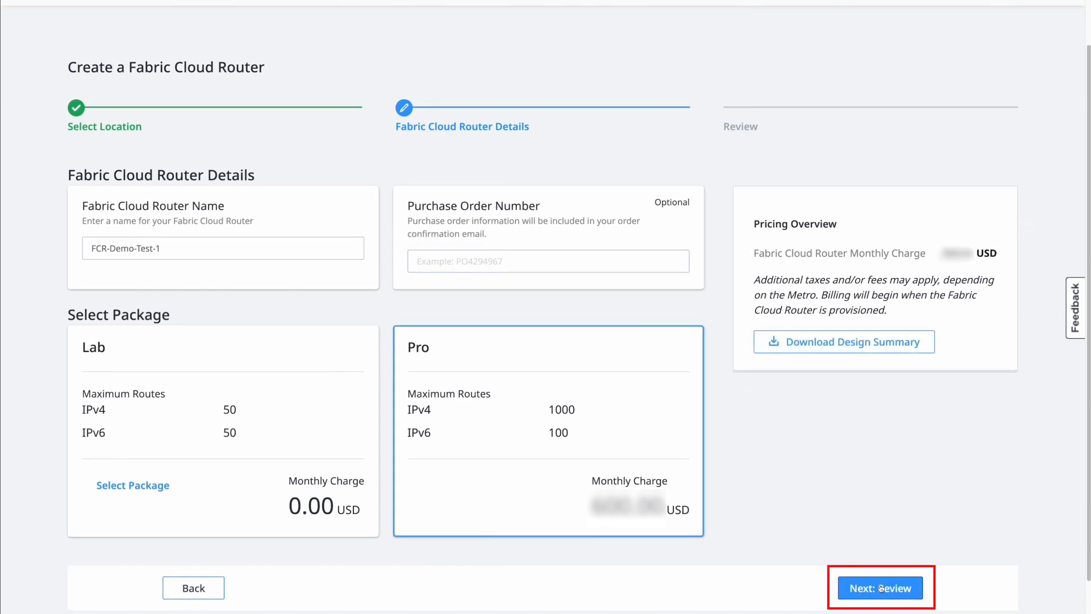
{"action": "left_click", "coordinate": [880, 588]}
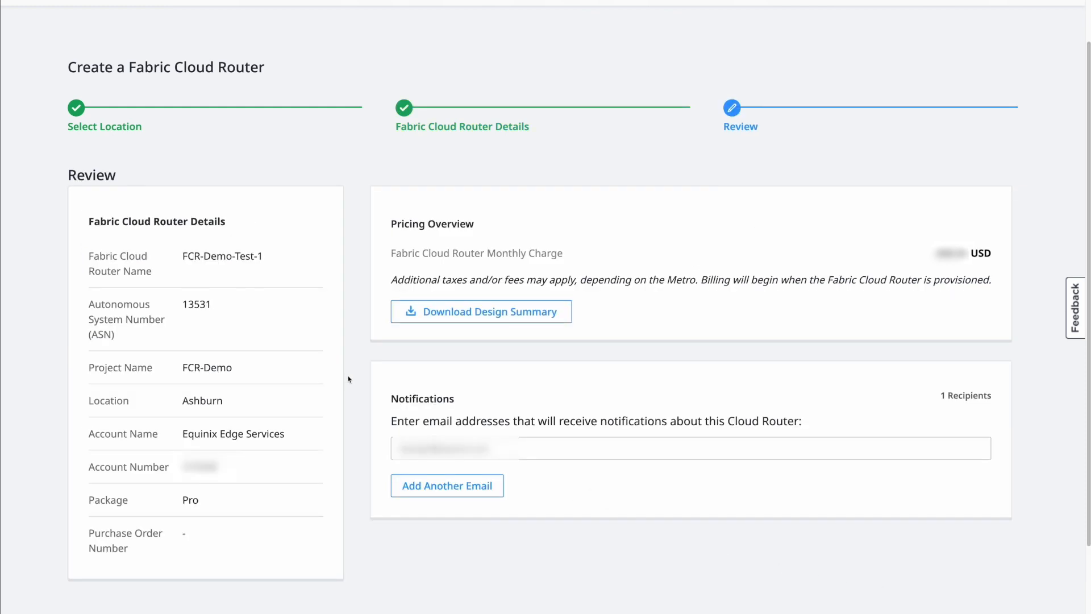
{"action": "scroll", "scroll_direction": "down", "scroll_amount": 3}
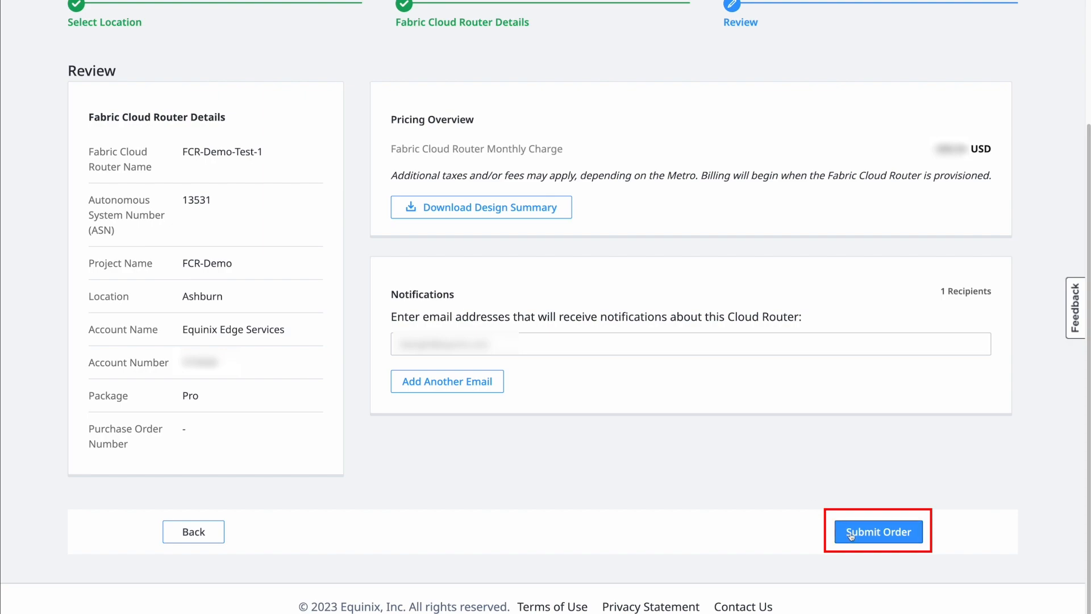
{"action": "left_click", "coordinate": [877, 532]}
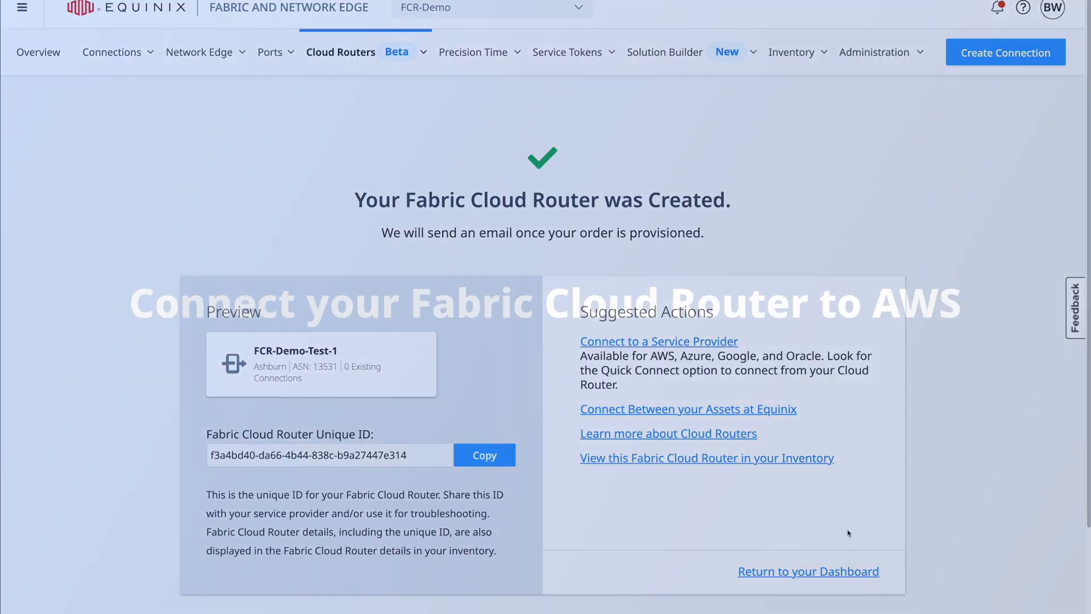
Begin a new connection using AWS Direct Connect Quick Connect as the service.
{"action": "left_click", "coordinate": [115, 52]}
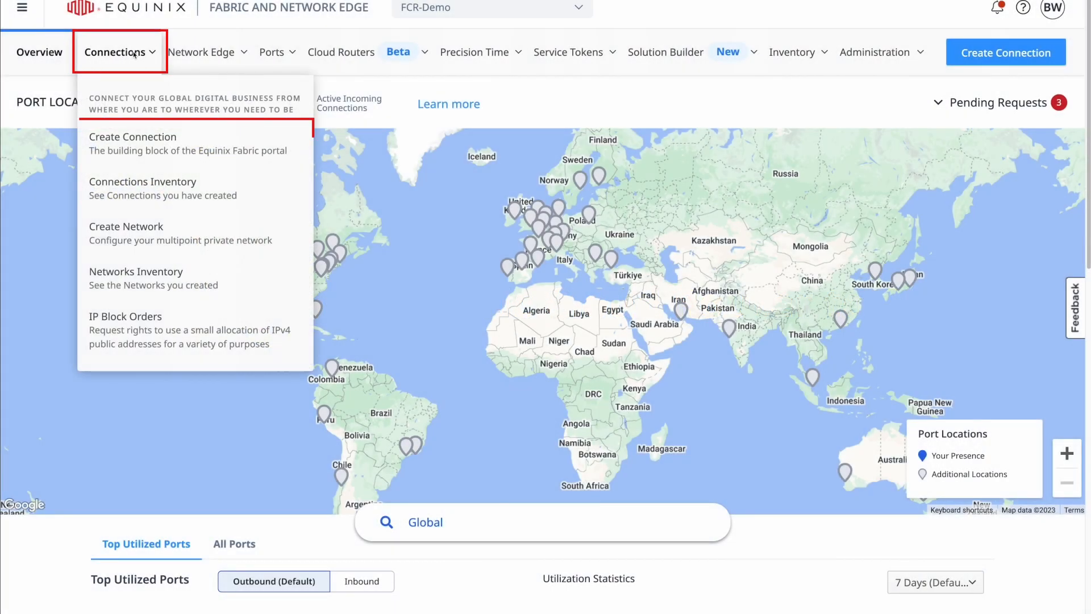
{"action": "left_click", "coordinate": [133, 136]}
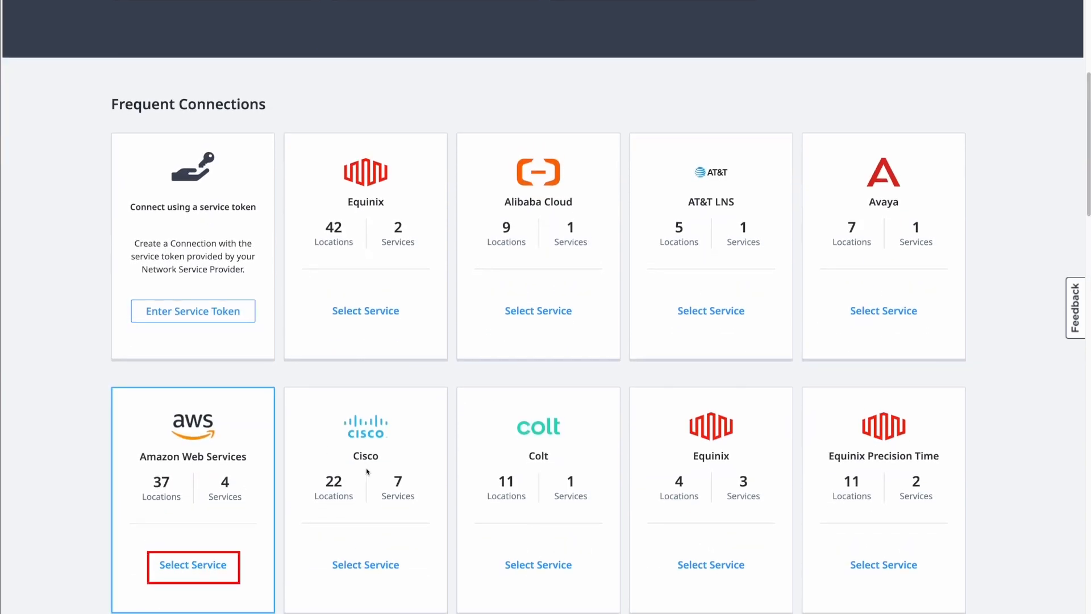
{"action": "left_click", "coordinate": [193, 565]}
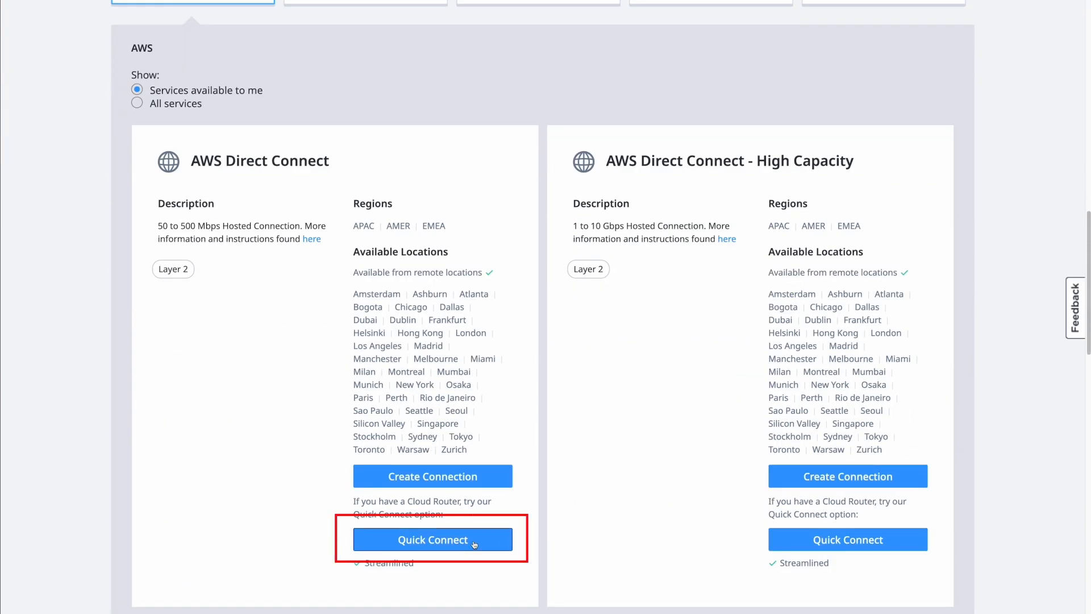
{"action": "left_click", "coordinate": [432, 539]}
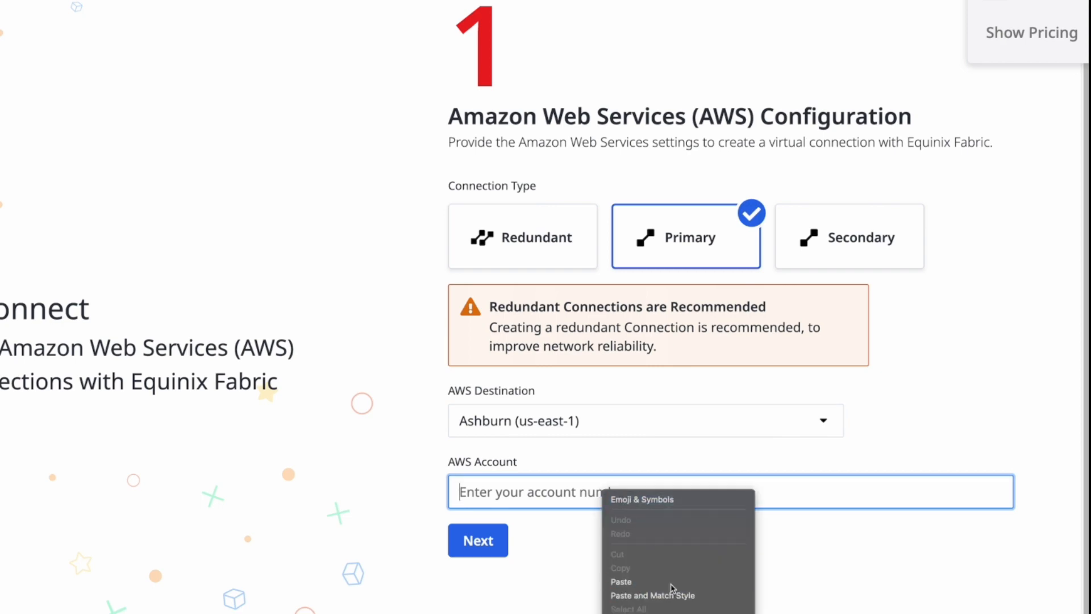
Create the 50 Mbps connection BW-FCR-Demo-AWS-PRI with cloud router FCR-Demo-Test-1 as origin.
{"action": "left_click", "coordinate": [477, 540]}
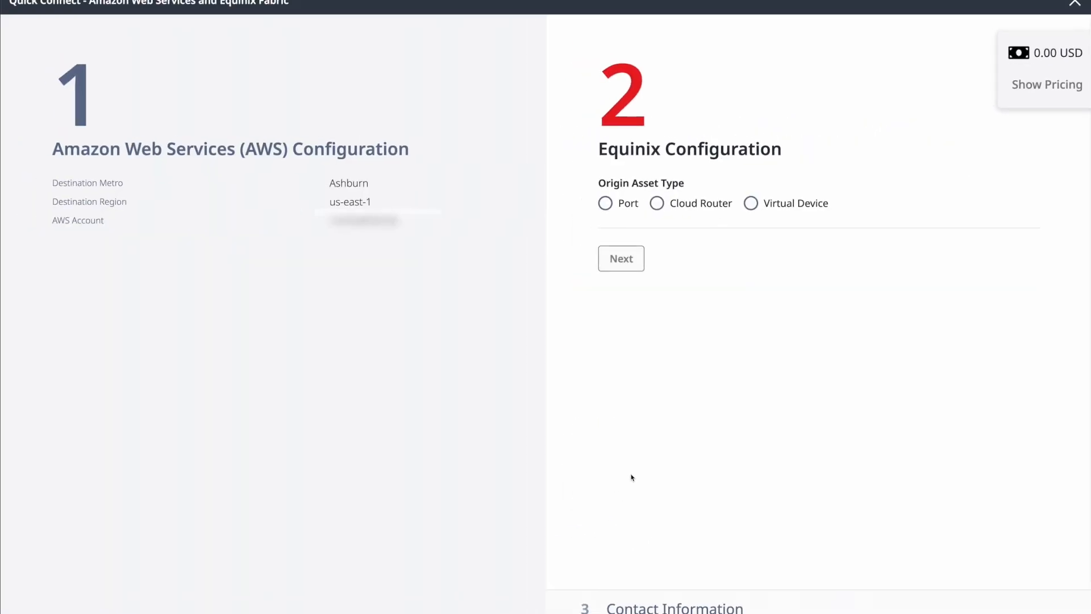
{"action": "left_click", "coordinate": [655, 202]}
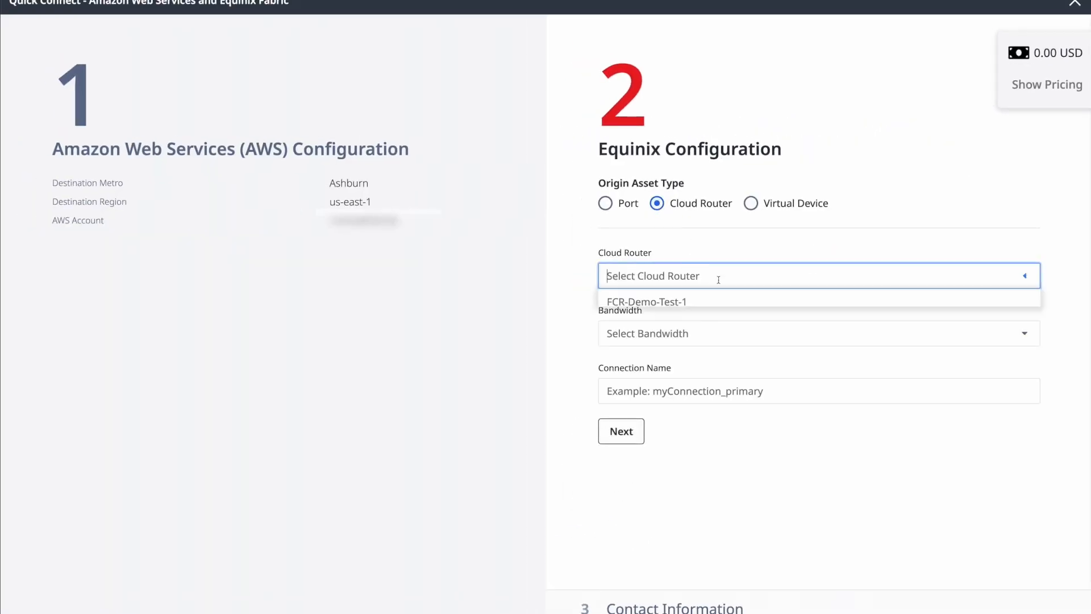
{"action": "left_click", "coordinate": [645, 301]}
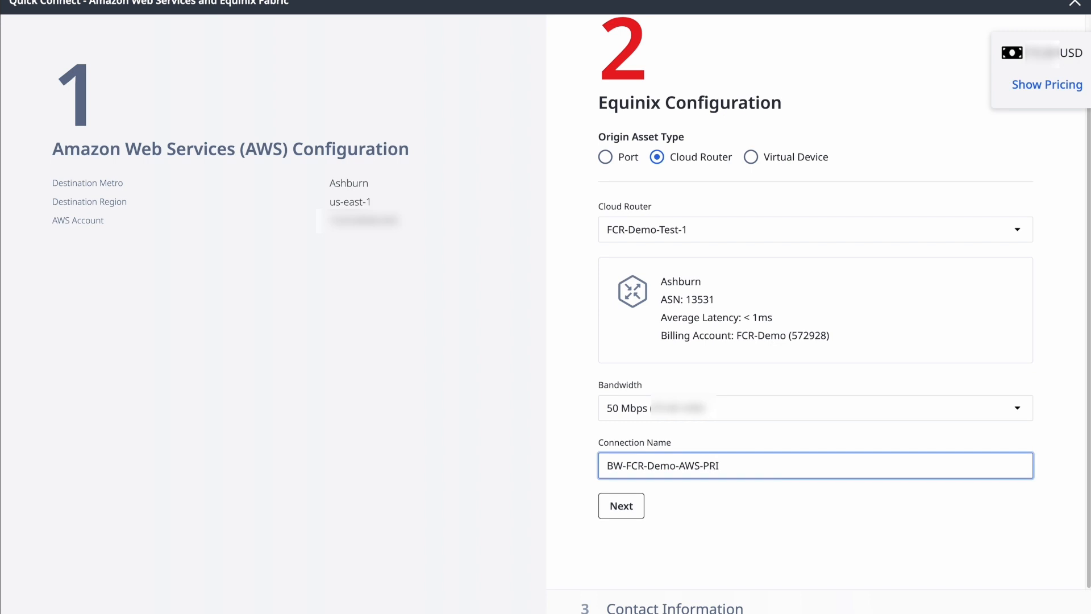
{"action": "left_click", "coordinate": [621, 505]}
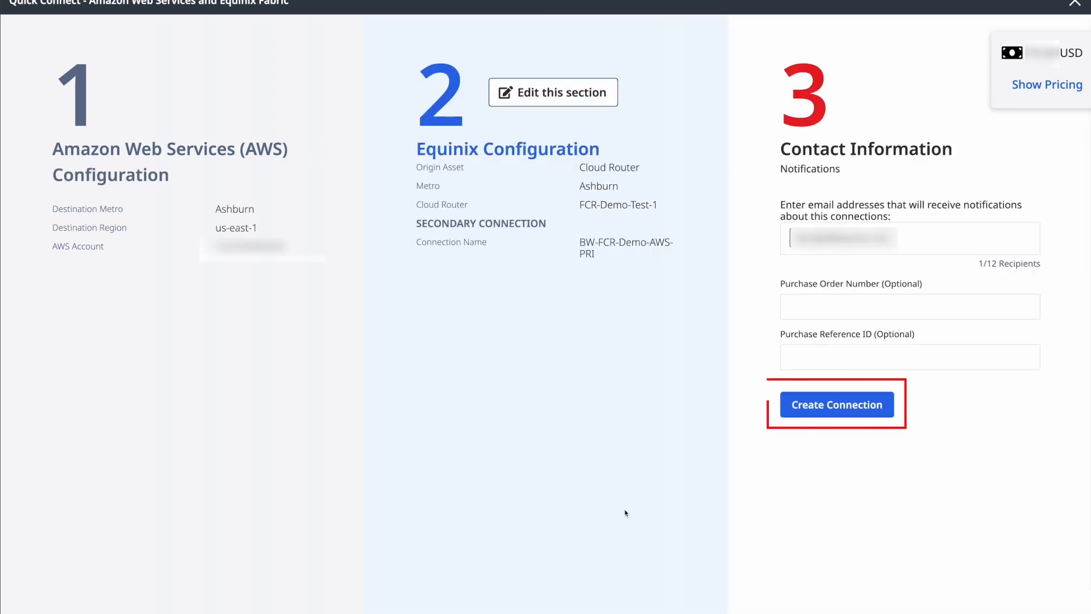
{"action": "left_click", "coordinate": [837, 404]}
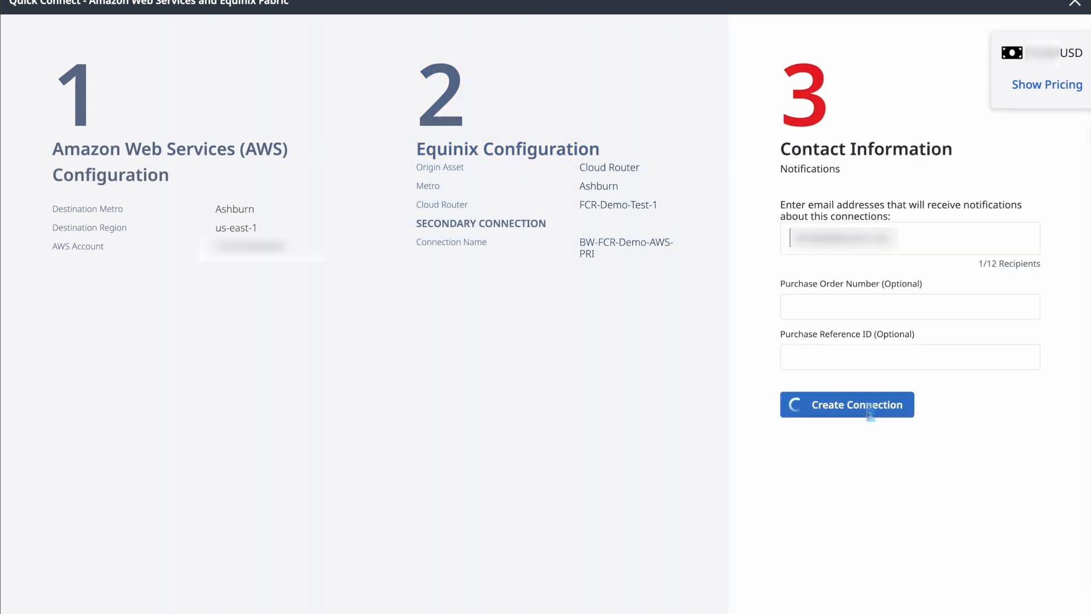
{"action": "left_click", "coordinate": [847, 405]}
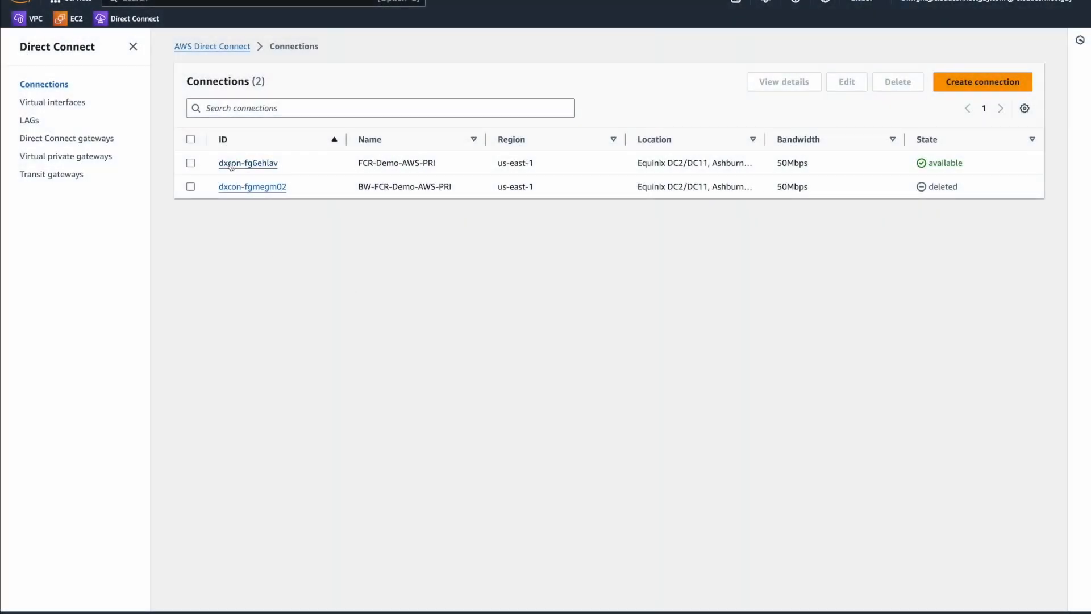
On dxcon-fg6ehlav, configure private virtual interface BW-VIF-FCR-Demo with gateway BW-DCG-FCR-Demo and peer IP 10.0.1.1/30.
{"action": "left_click", "coordinate": [248, 163]}
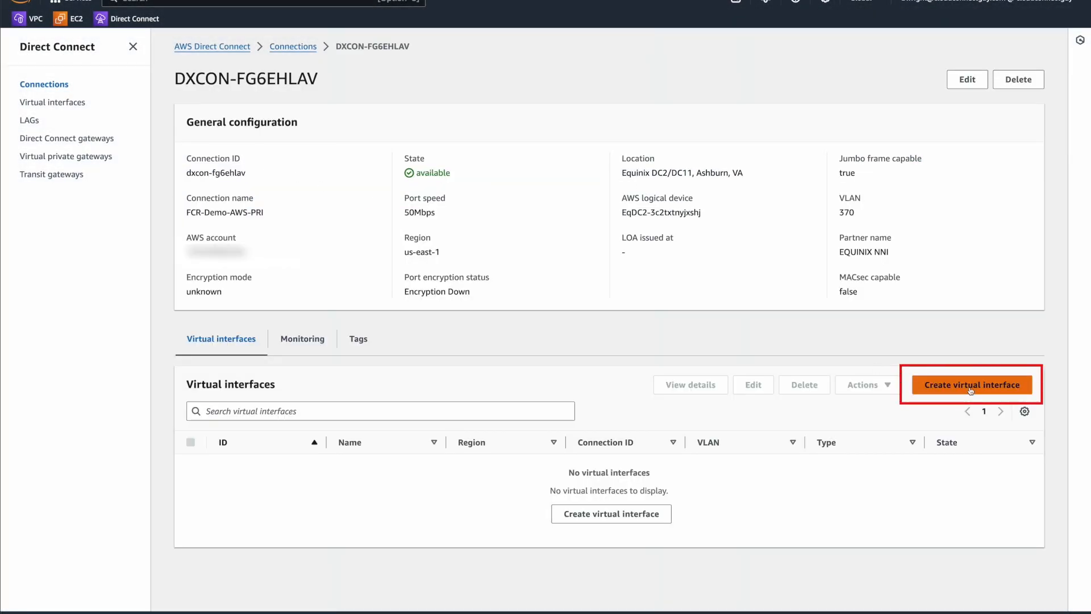
{"action": "left_click", "coordinate": [971, 384]}
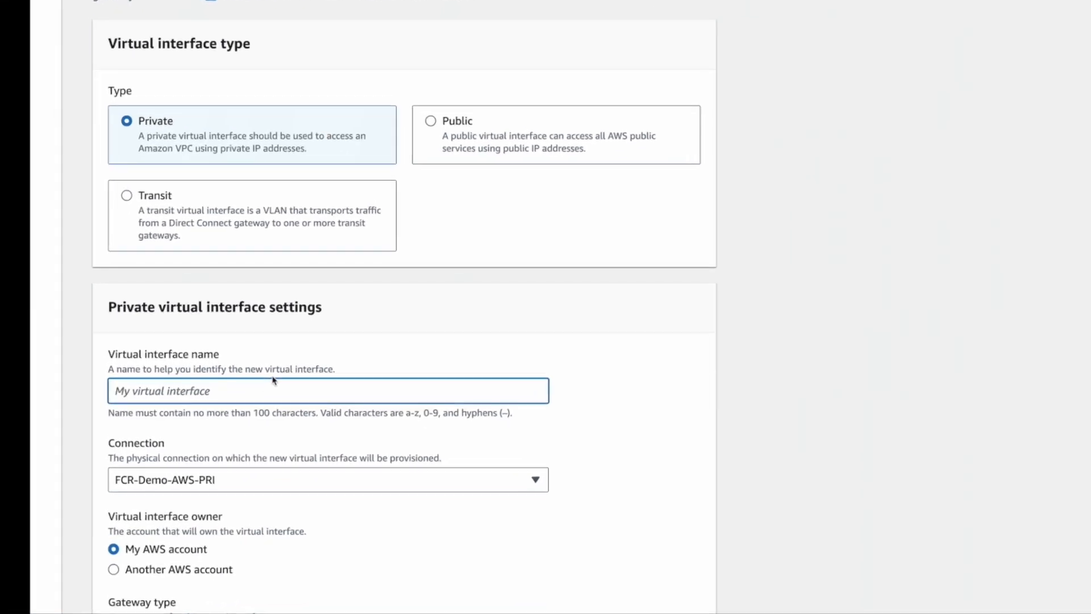
{"action": "type", "text": "BW-VIF-FC"}
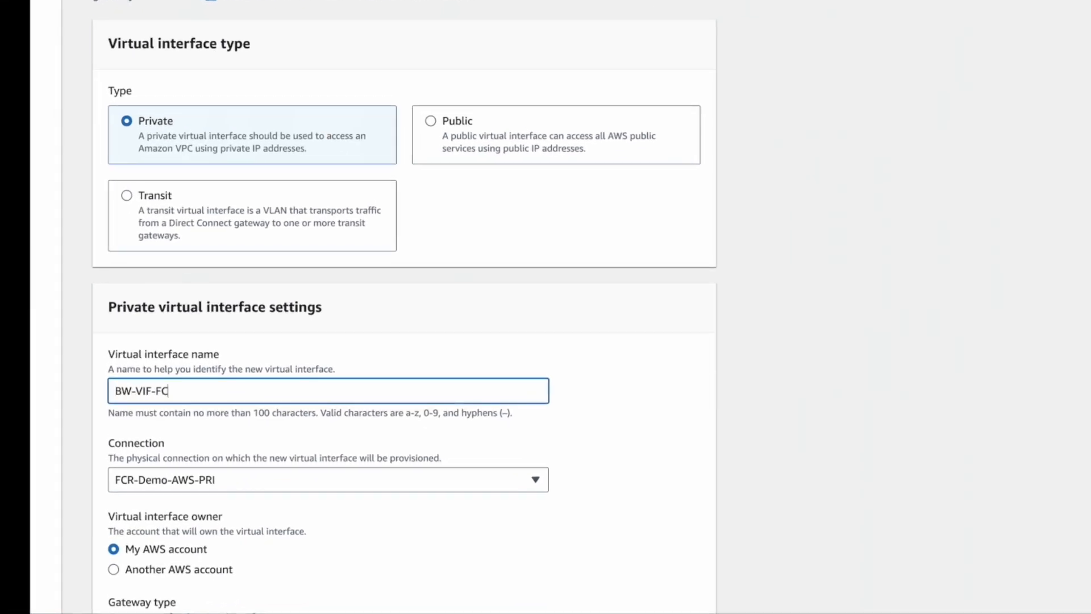
{"action": "type", "text": "R-Demo"}
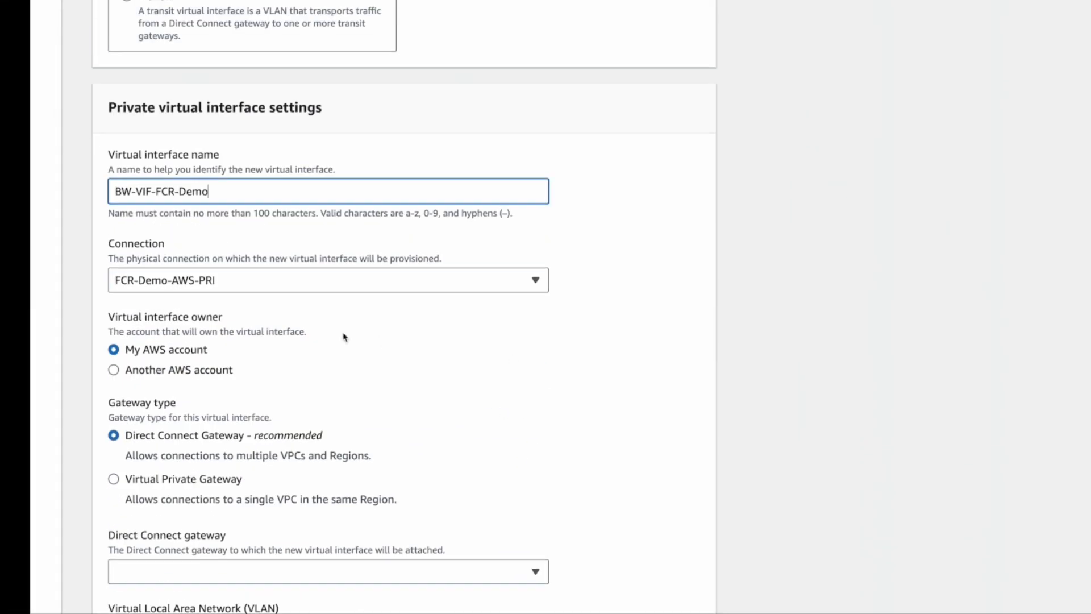
{"action": "left_click", "coordinate": [328, 571]}
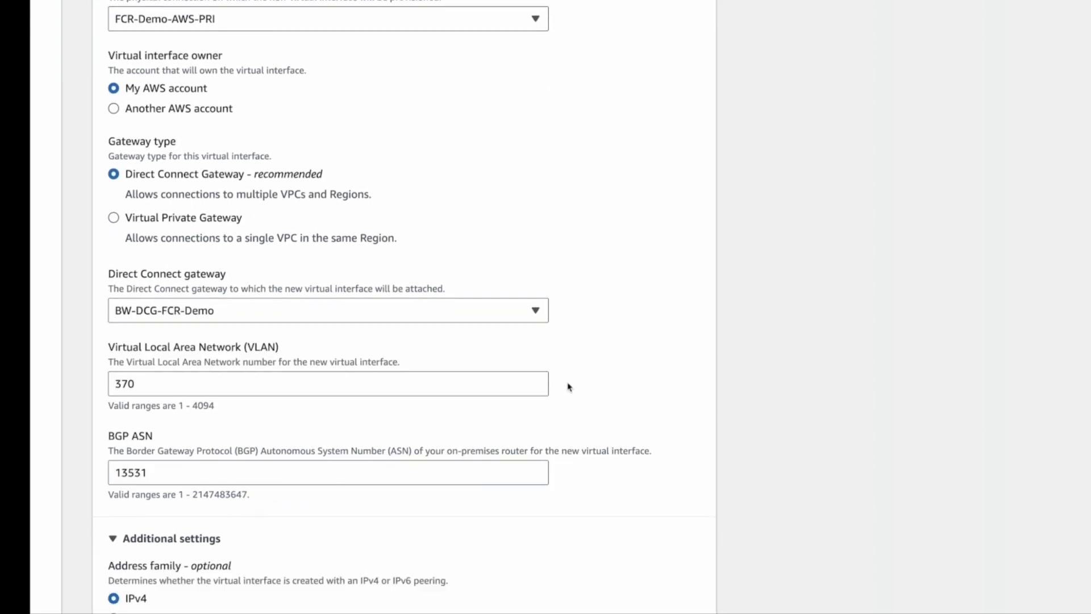
{"action": "scroll", "scroll_direction": "down", "scroll_amount": 3}
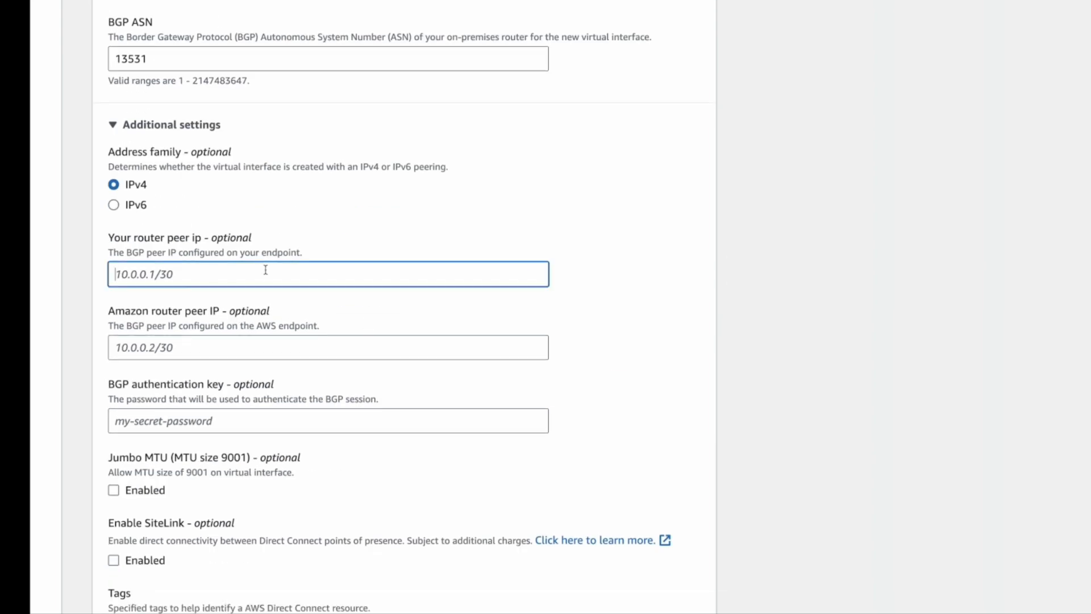
{"action": "type", "text": "10.0.1.1/"}
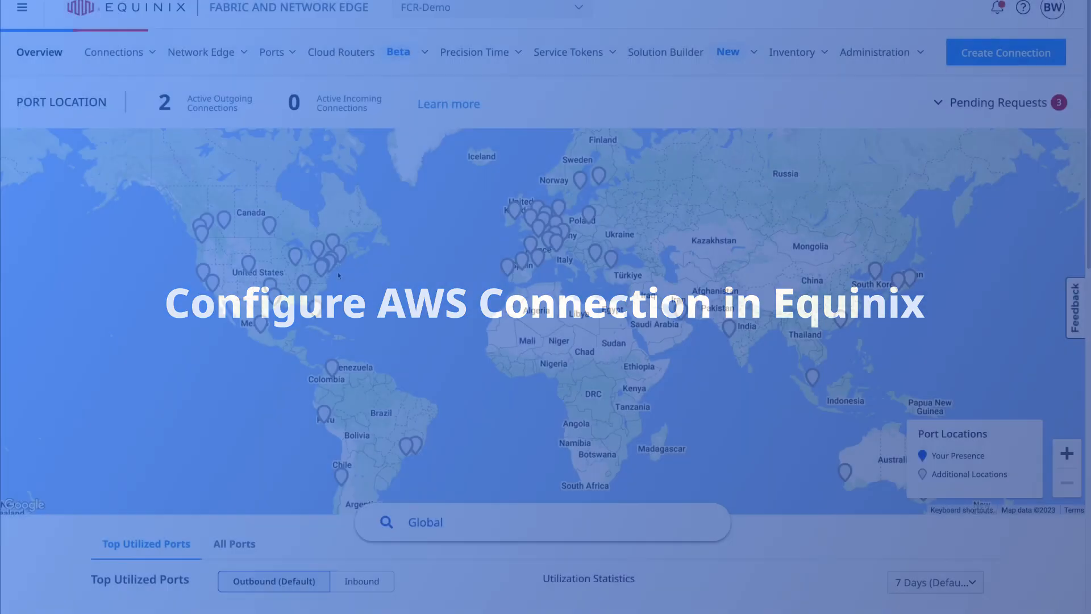
In FCR-Demo-AWS-PRI routing, set the Equinix-side address to 10.0.1.1/30.
{"action": "left_click", "coordinate": [114, 53]}
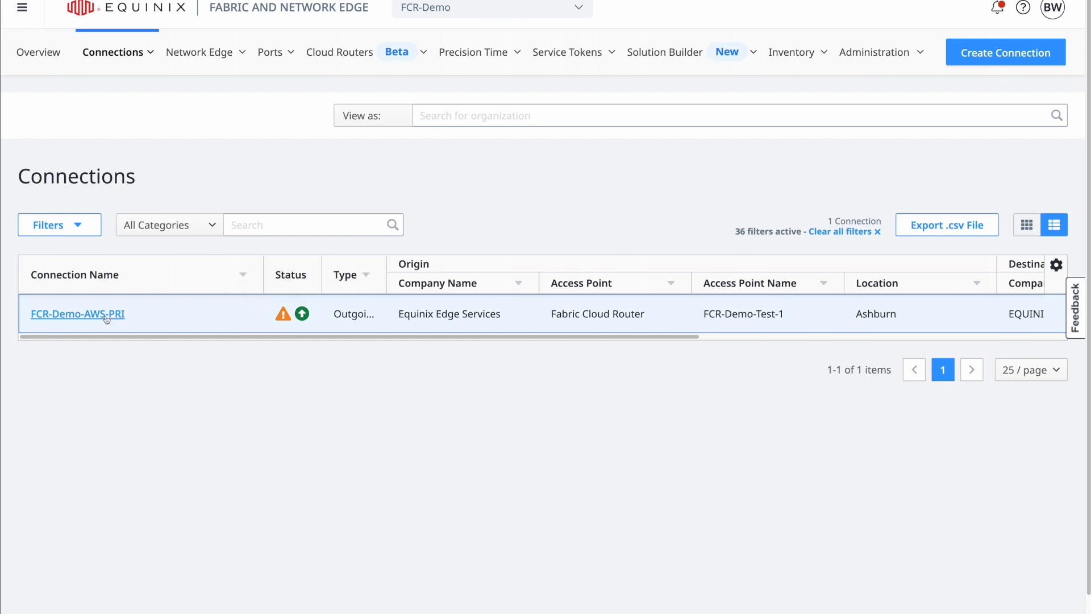
{"action": "left_click", "coordinate": [76, 314]}
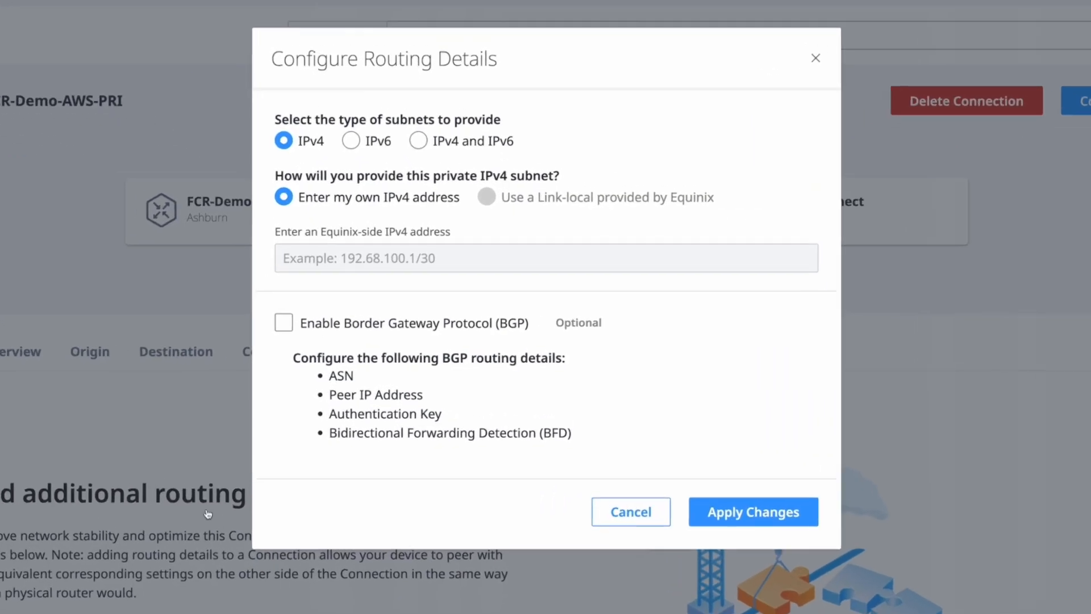
{"action": "type", "text": "10.0.1.1/30"}
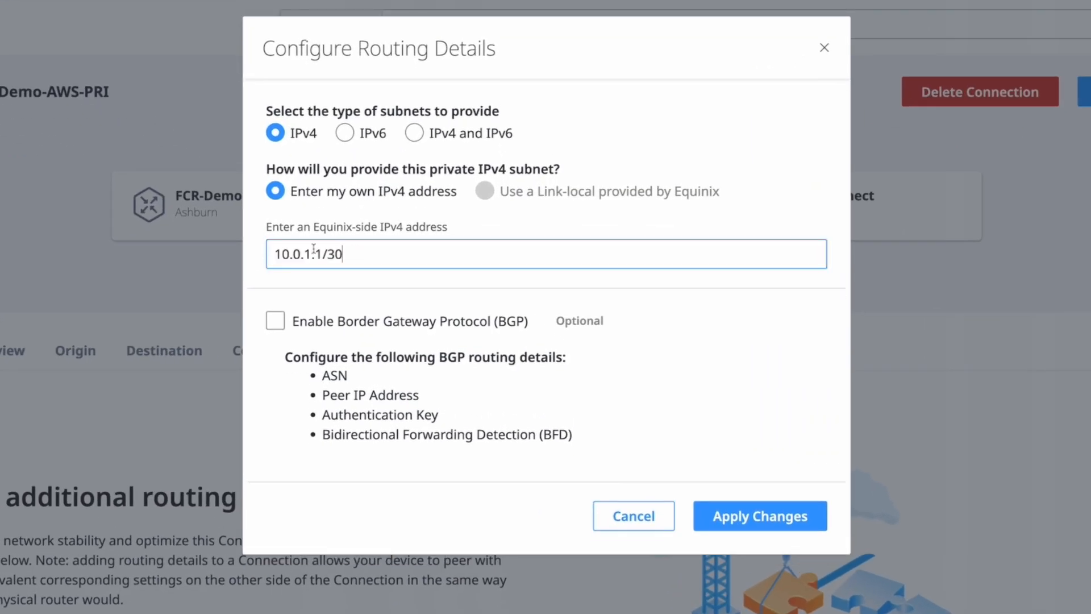
{"action": "left_click", "coordinate": [275, 321]}
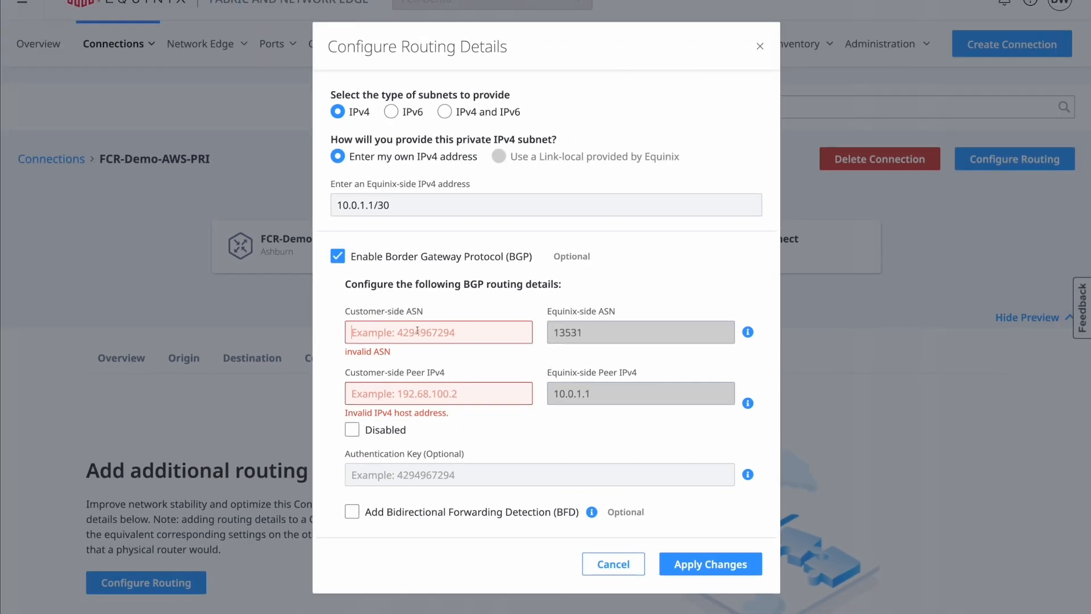
{"action": "type", "text": "6500"}
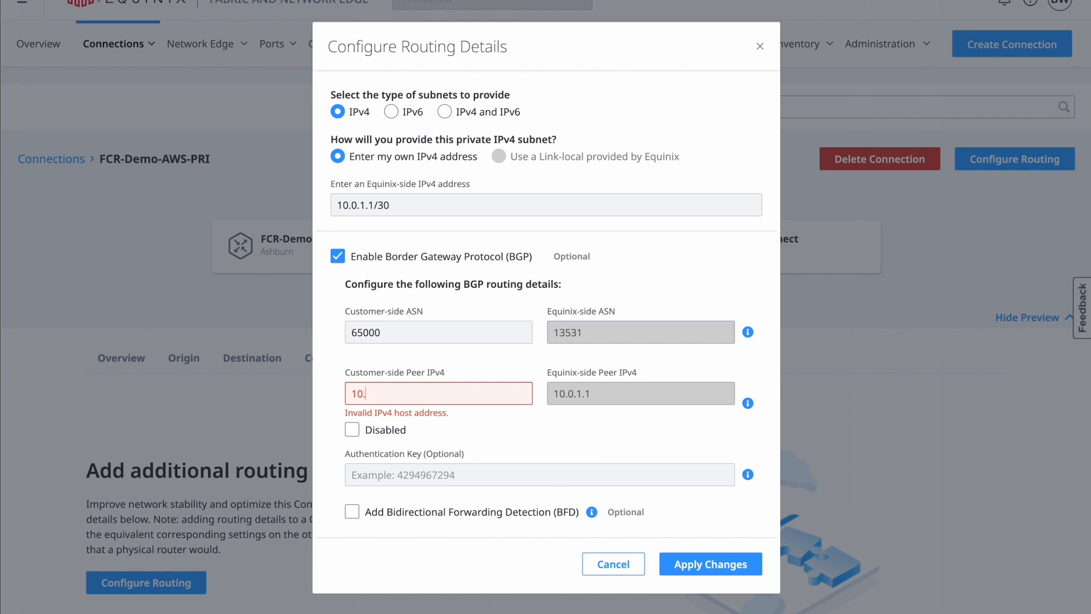
{"action": "type", "text": "0.0.1.2"}
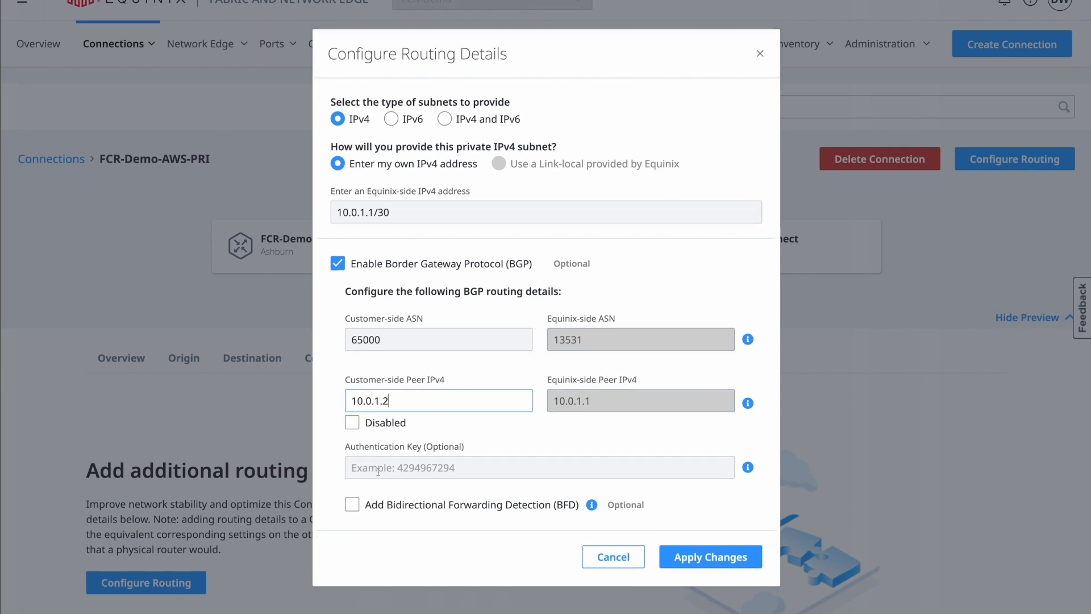
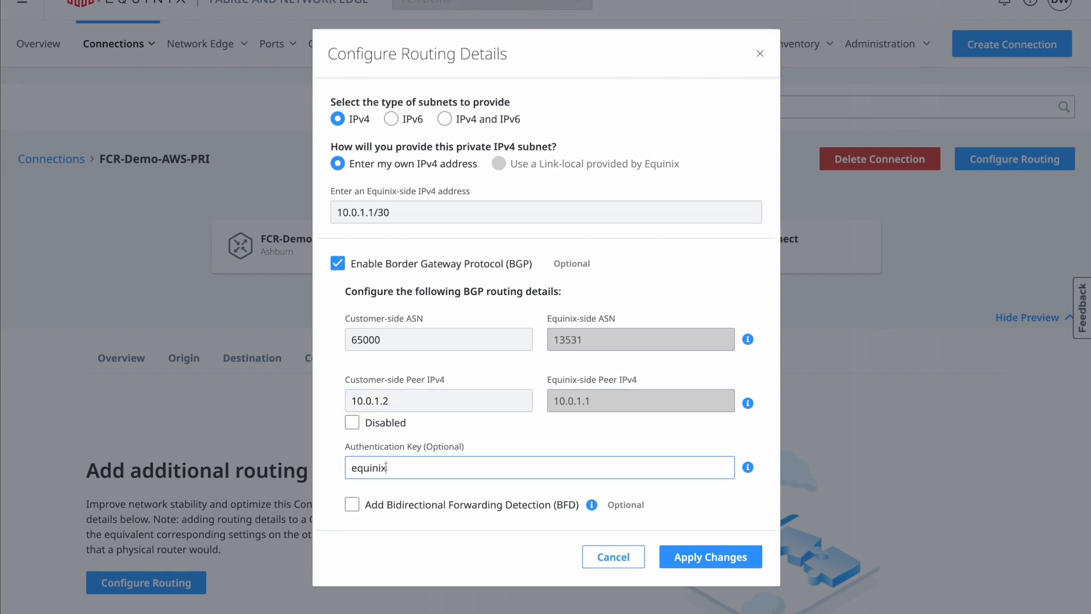
{"action": "left_click", "coordinate": [710, 556]}
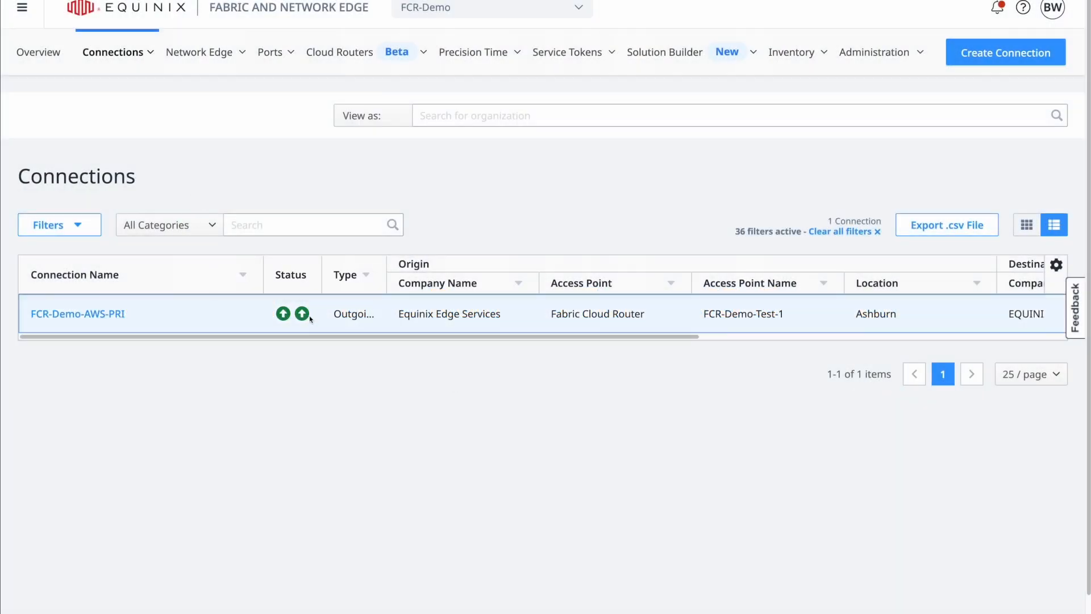
Review FCR-Demo-AWS-PRI's overview and routing details showing Direct and BGP provisioned.
{"action": "left_click", "coordinate": [77, 314]}
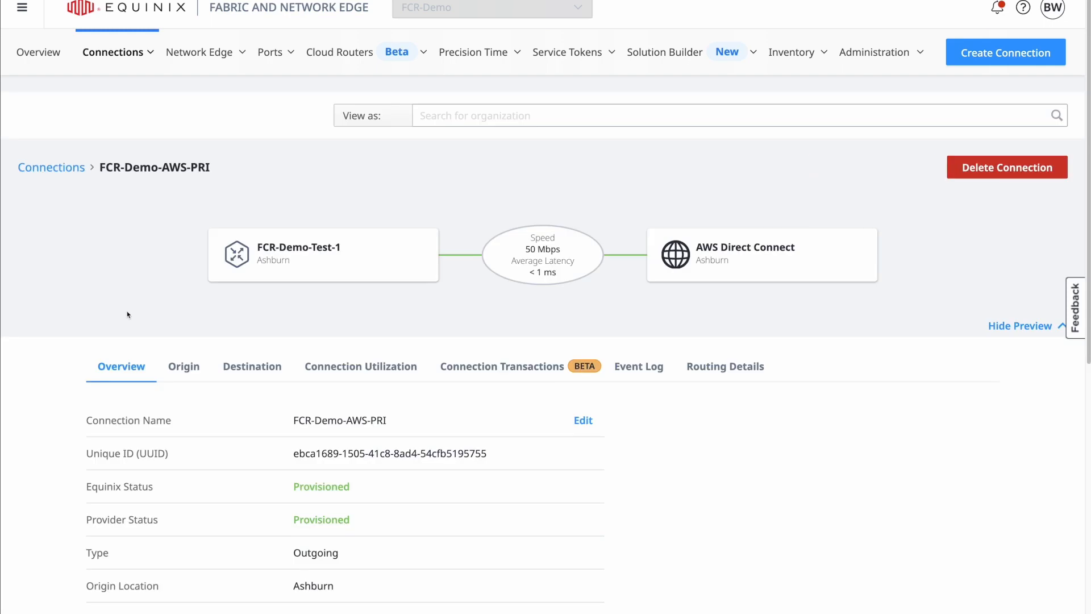
{"action": "scroll", "scroll_direction": "down", "scroll_amount": 3}
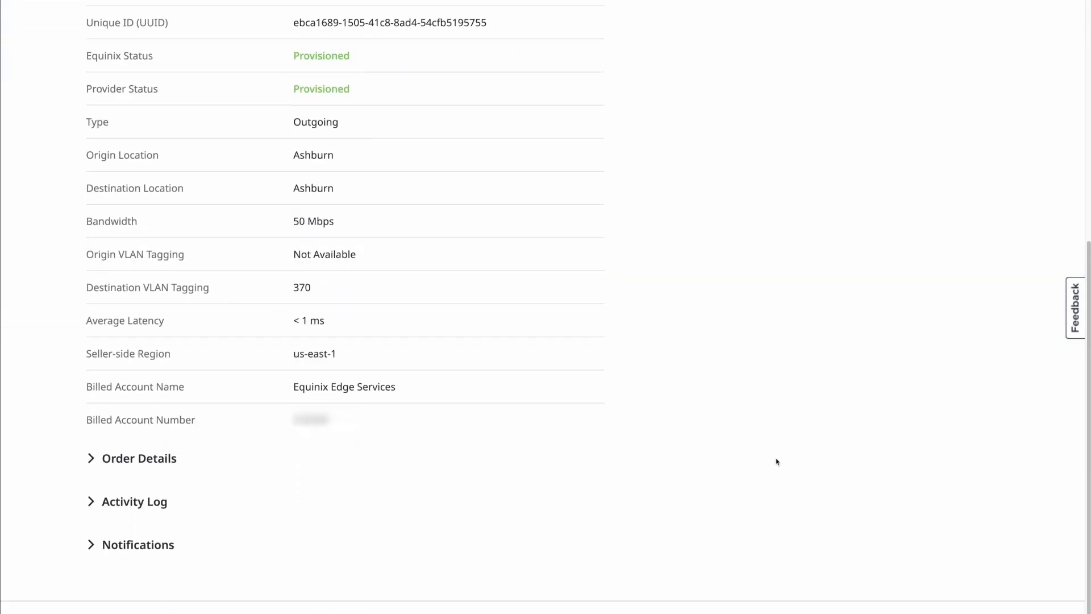
{"action": "scroll", "scroll_direction": "up", "scroll_amount": 3}
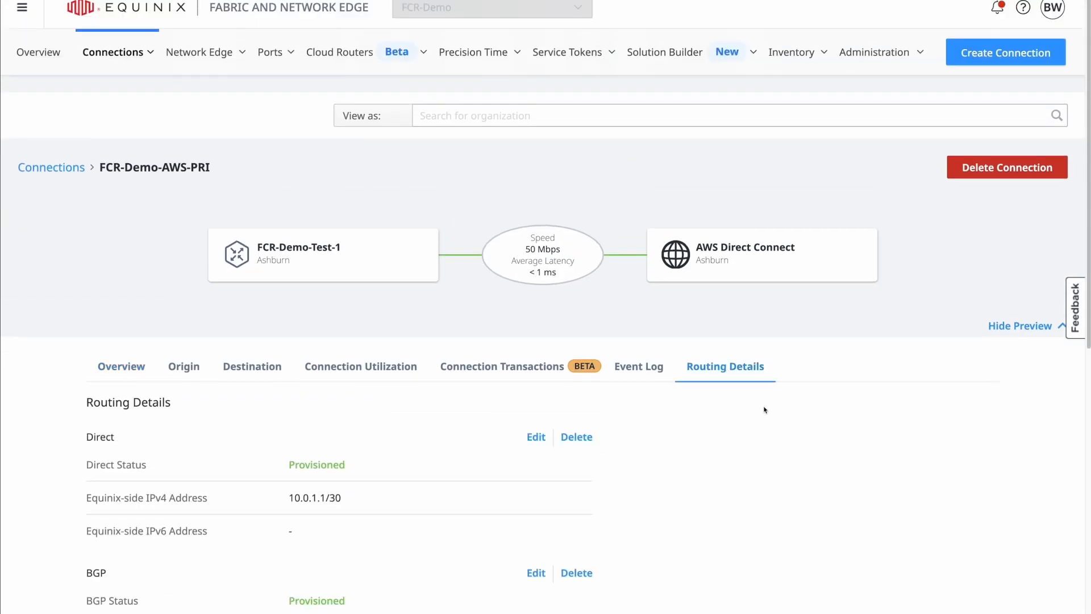
{"action": "scroll", "scroll_direction": "down", "scroll_amount": 3}
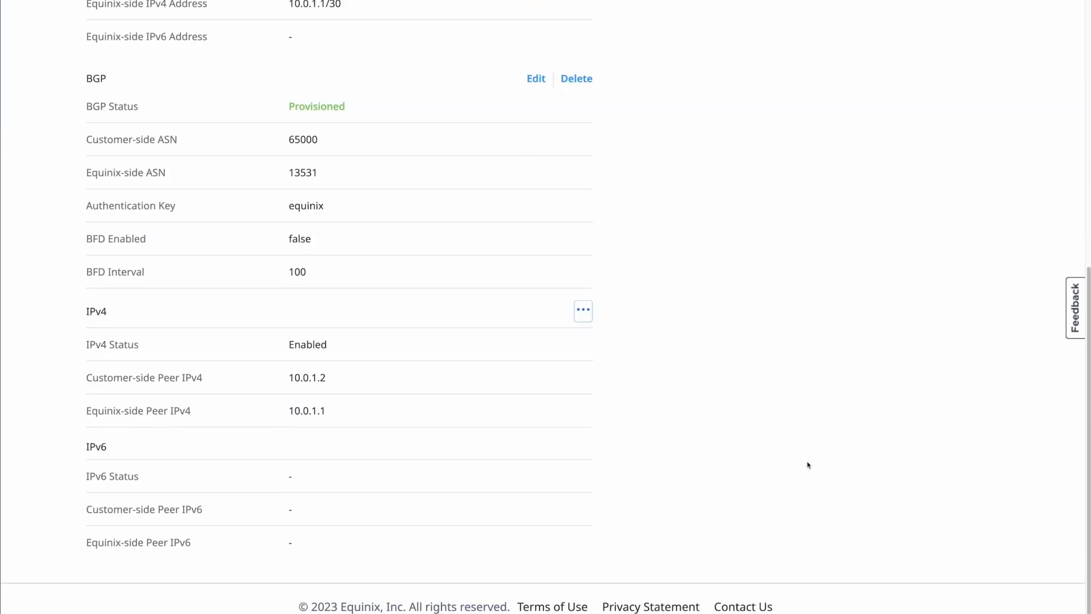
{"action": "left_click", "coordinate": [341, 53]}
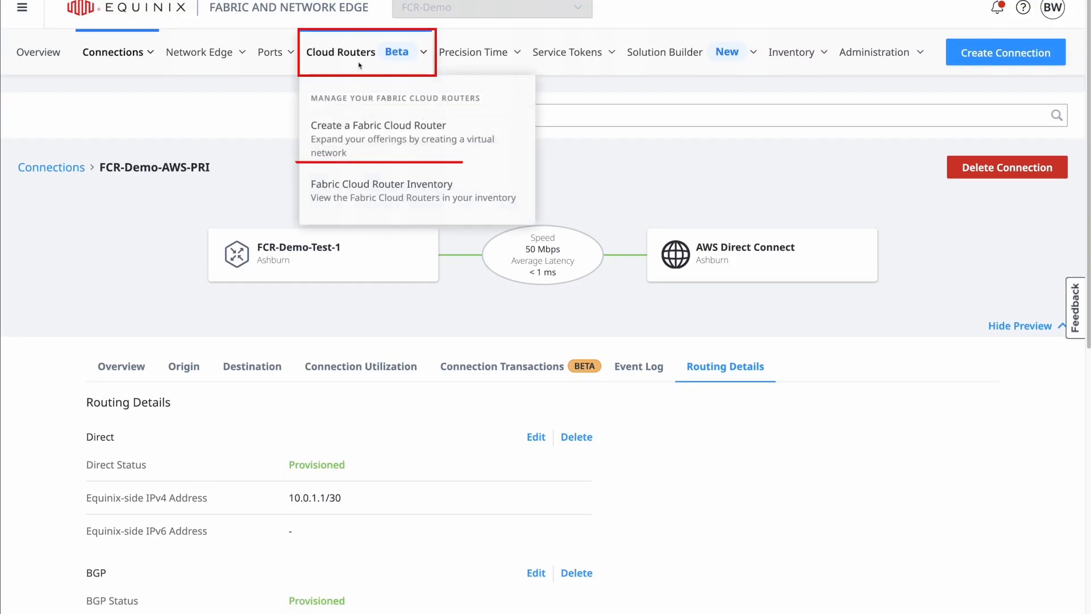
View FCR-Demo-Test-1's active routes in the Fabric Cloud Router inventory, showing one IPv4 route.
{"action": "left_click", "coordinate": [382, 185]}
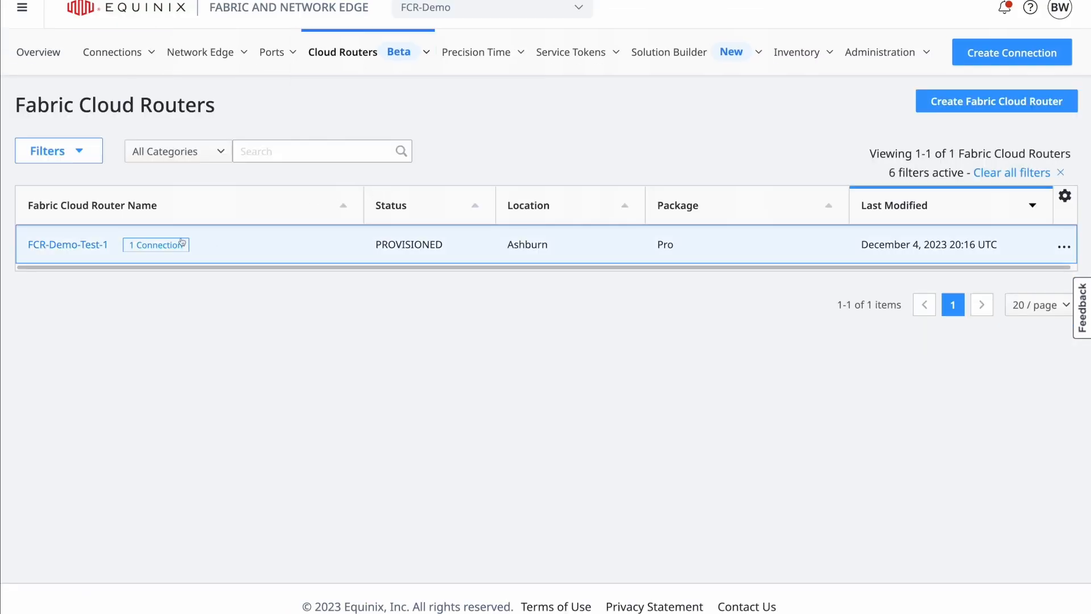
{"action": "left_click", "coordinate": [67, 244]}
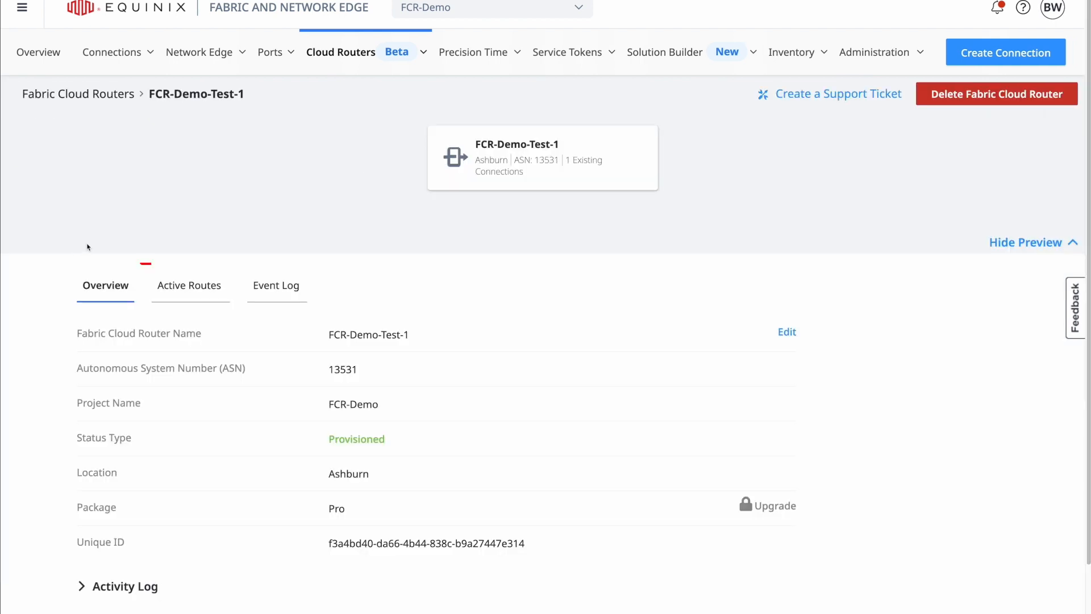
{"action": "left_click", "coordinate": [189, 286]}
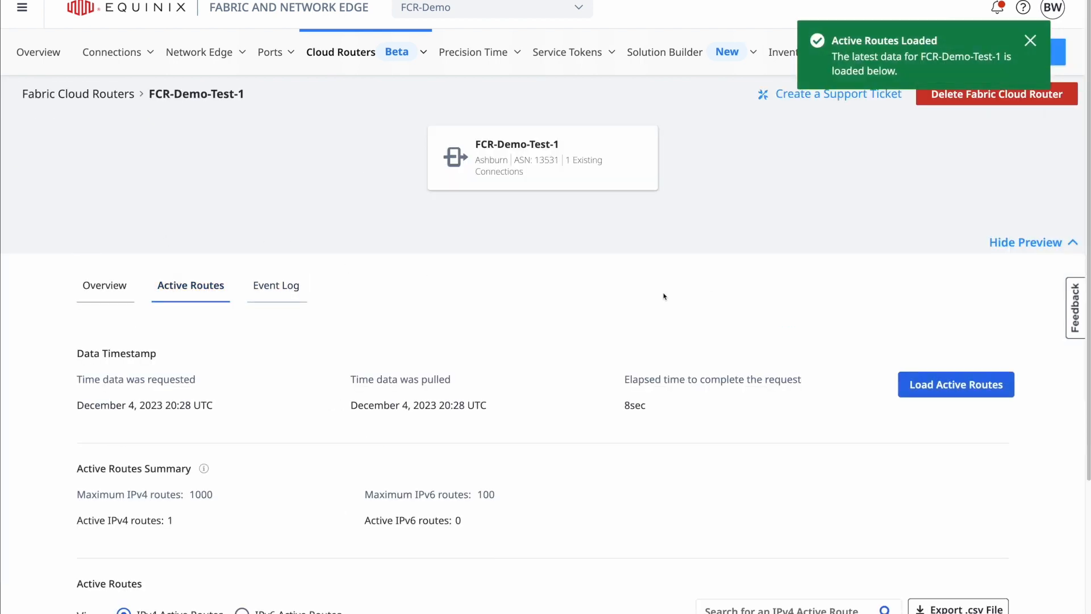
{"action": "scroll", "scroll_direction": "down", "scroll_amount": 3}
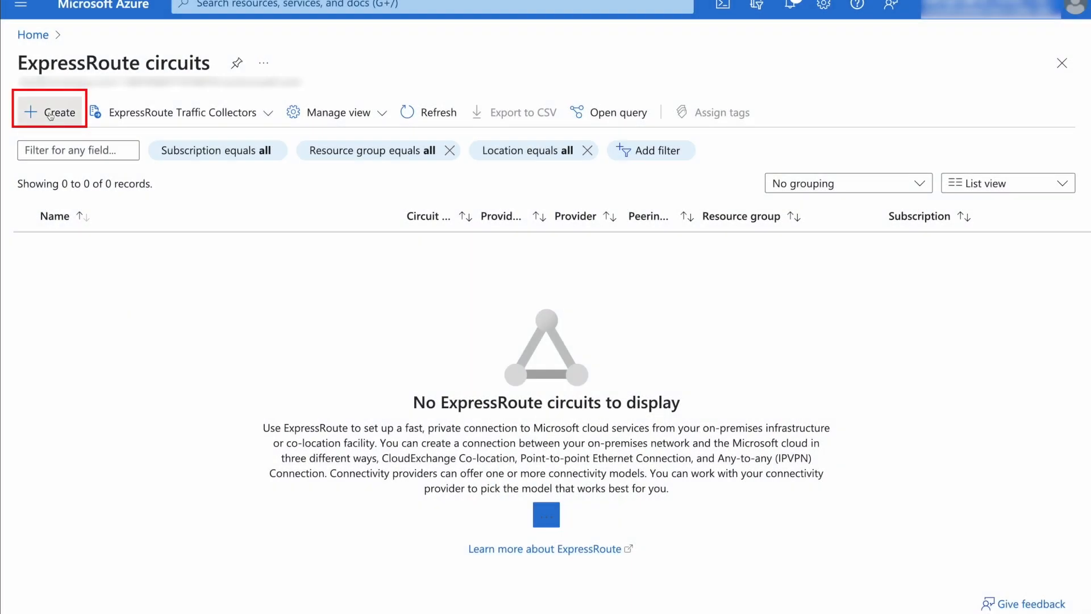
Start a new ExpressRoute circuit named BW-ER-FCR-Demo with Equinix as provider.
{"action": "left_click", "coordinate": [49, 113]}
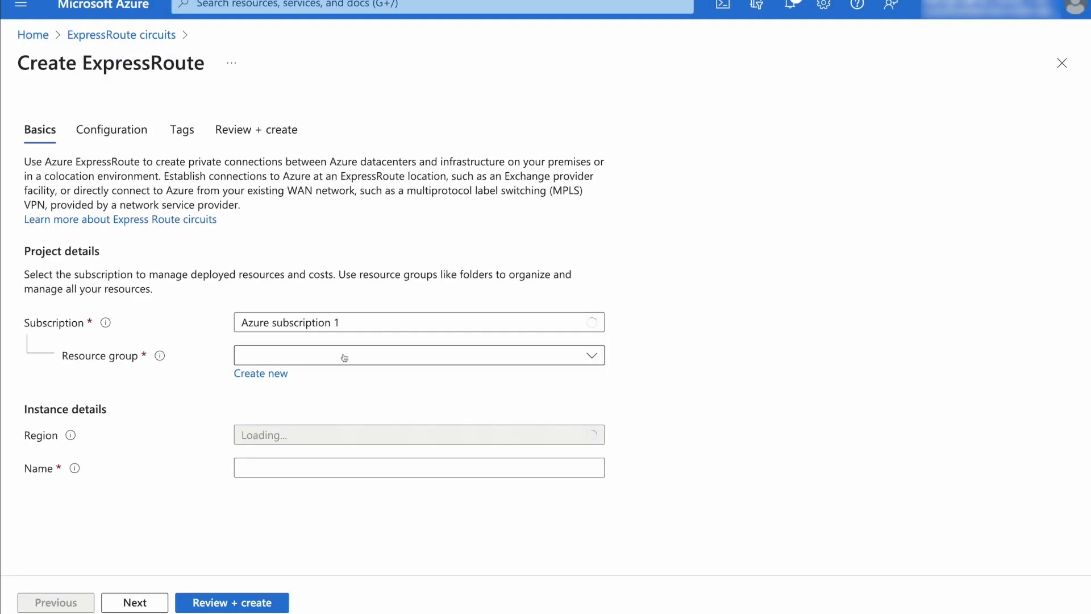
{"action": "type", "text": "B"}
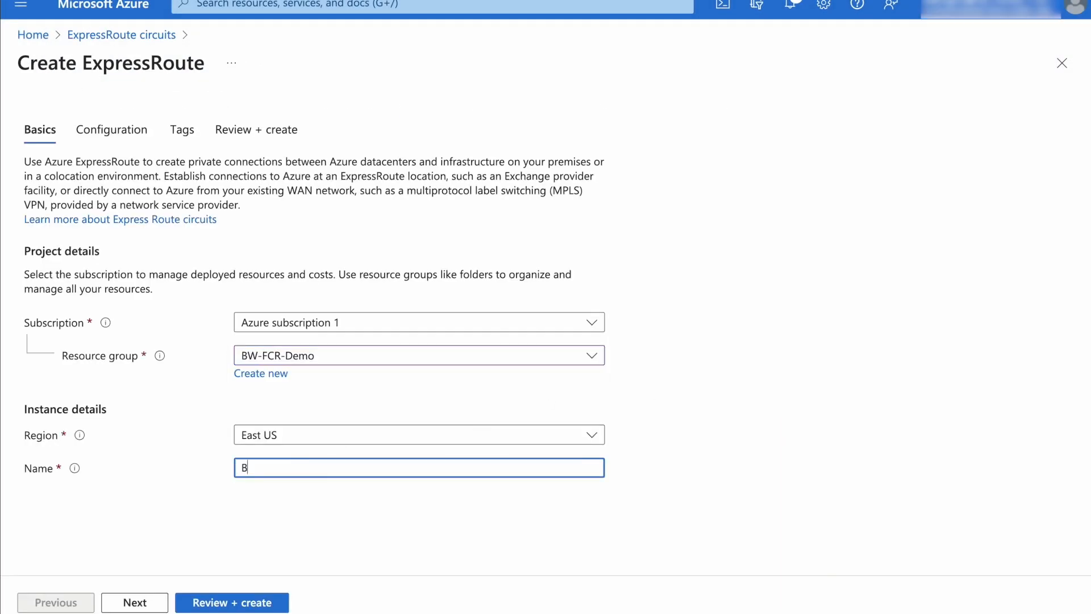
{"action": "type", "text": "W-ER-FCR-Demo"}
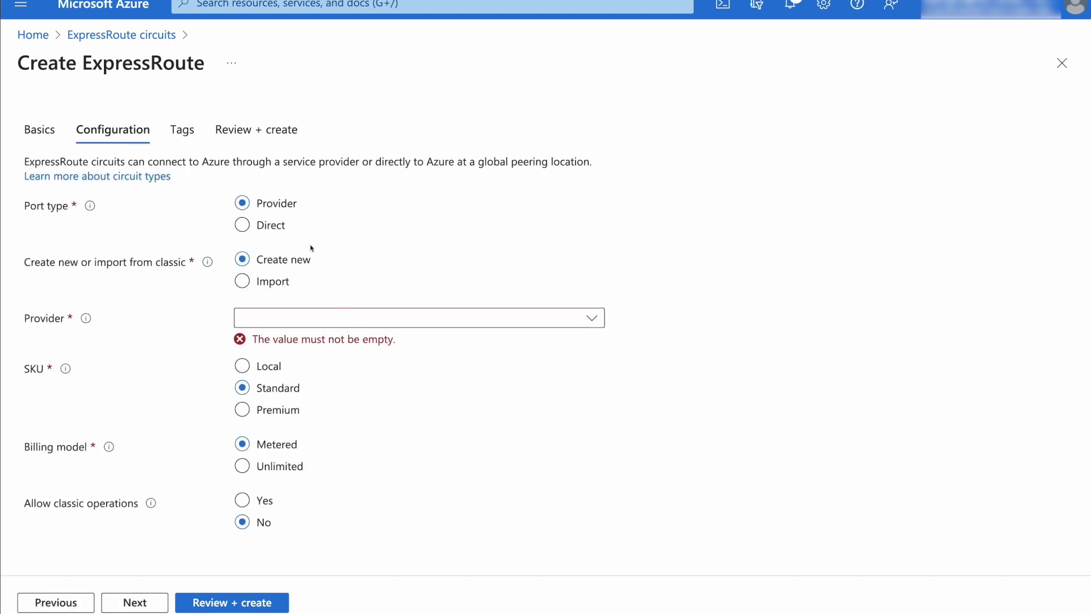
{"action": "left_click", "coordinate": [417, 318]}
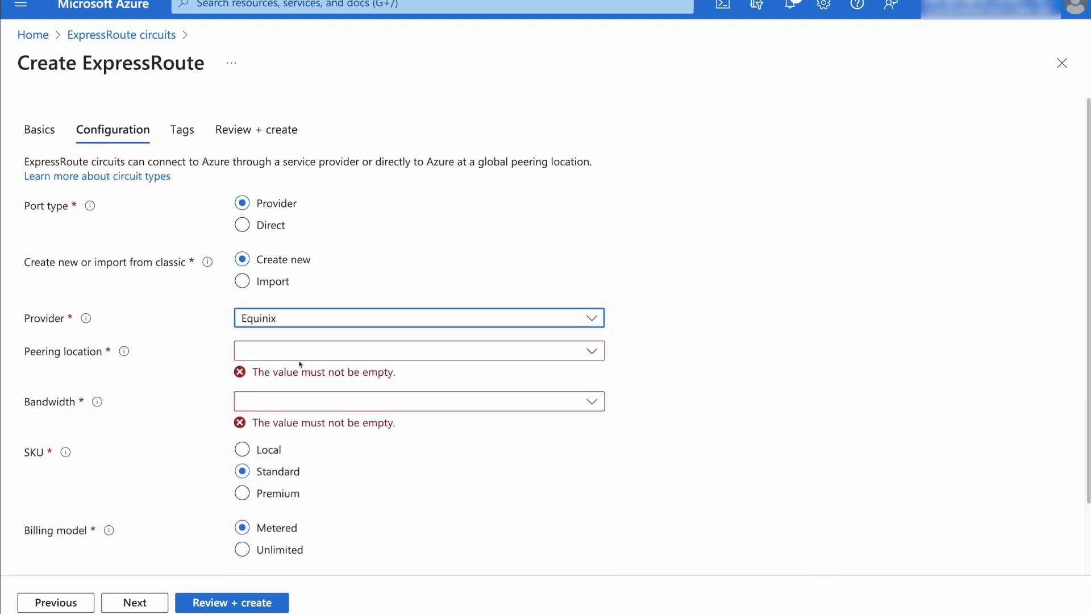
Set the circuit bandwidth to 50Mbps, review, and create the circuit.
{"action": "left_click", "coordinate": [419, 401]}
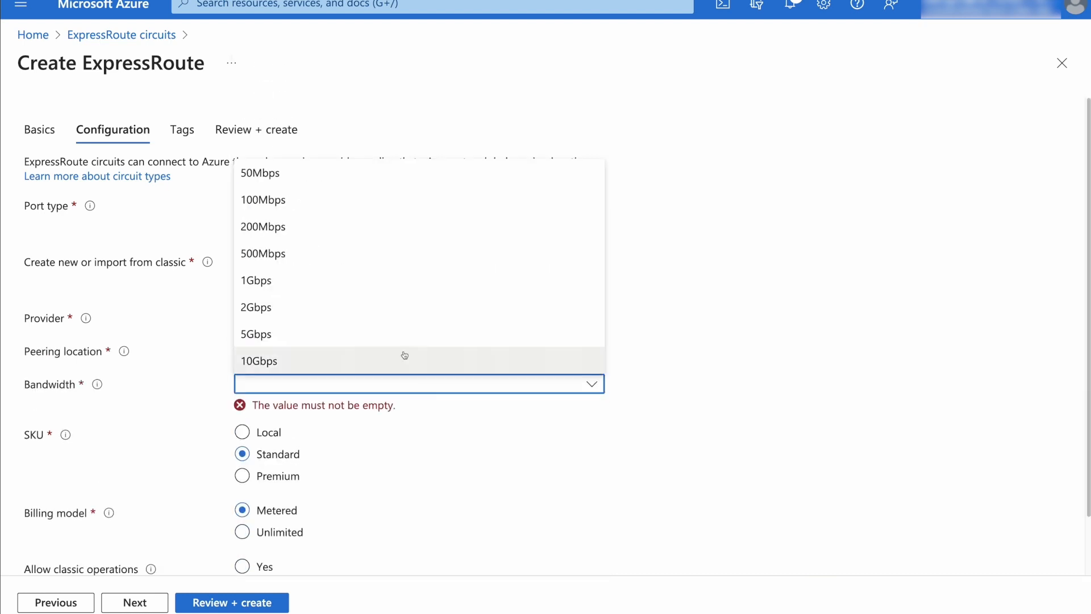
{"action": "left_click", "coordinate": [135, 603]}
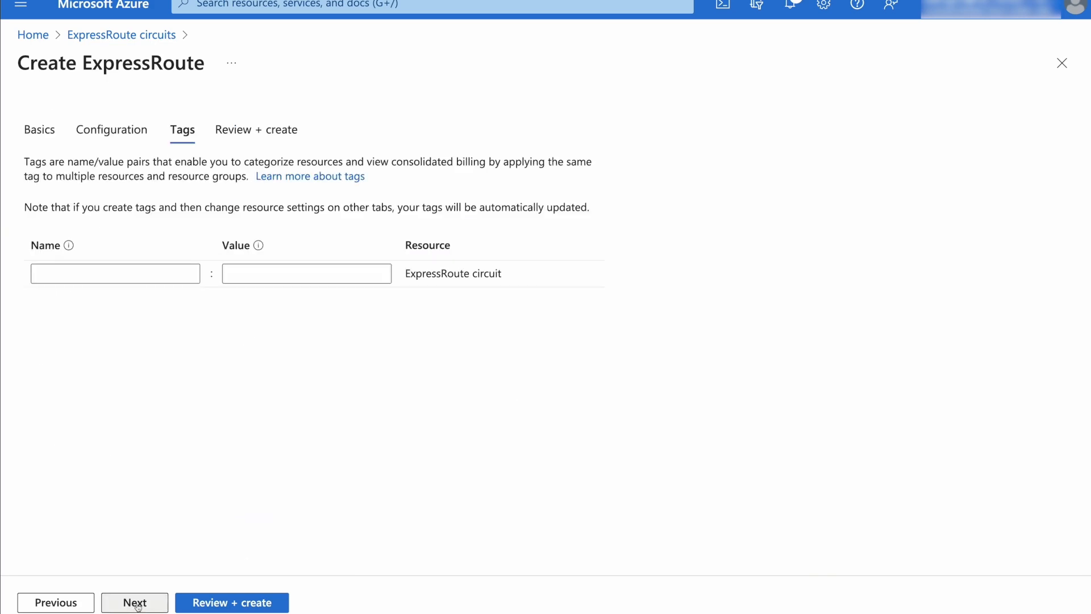
{"action": "left_click", "coordinate": [135, 603]}
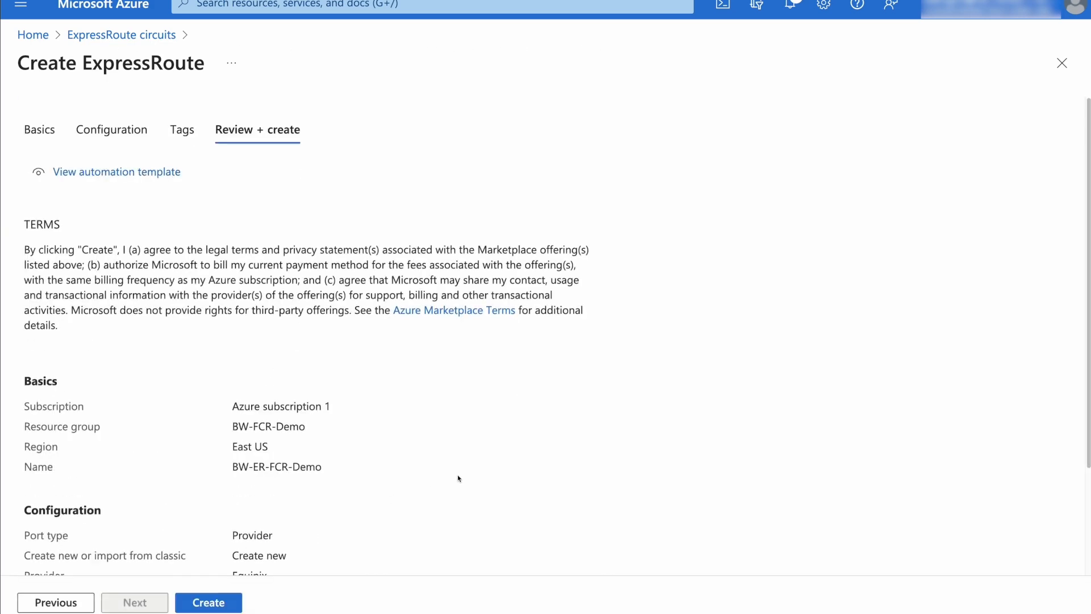
{"action": "left_click", "coordinate": [207, 602]}
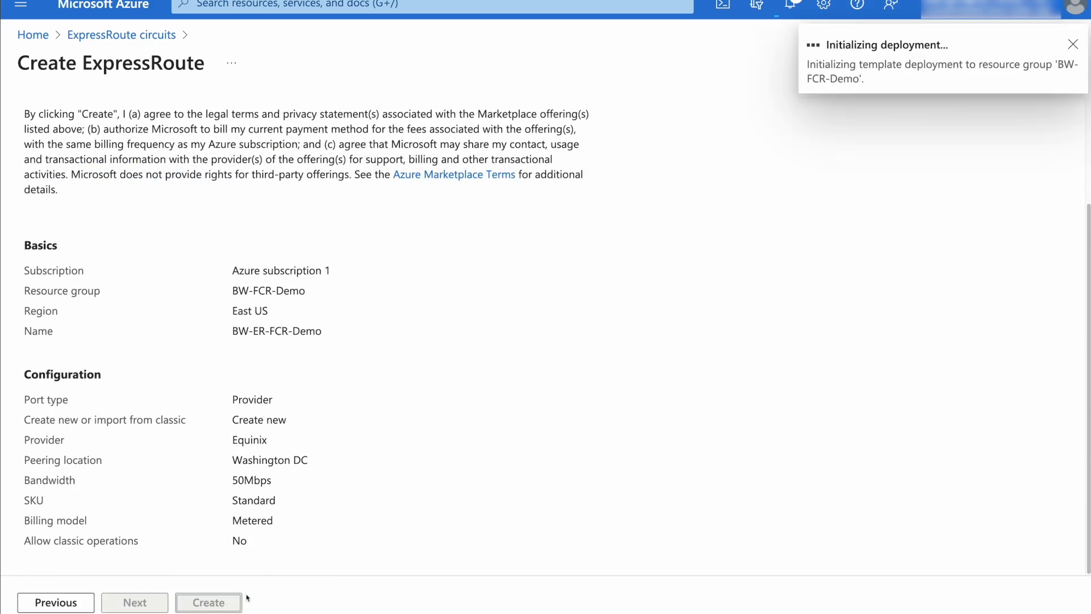
{"action": "left_click", "coordinate": [208, 602]}
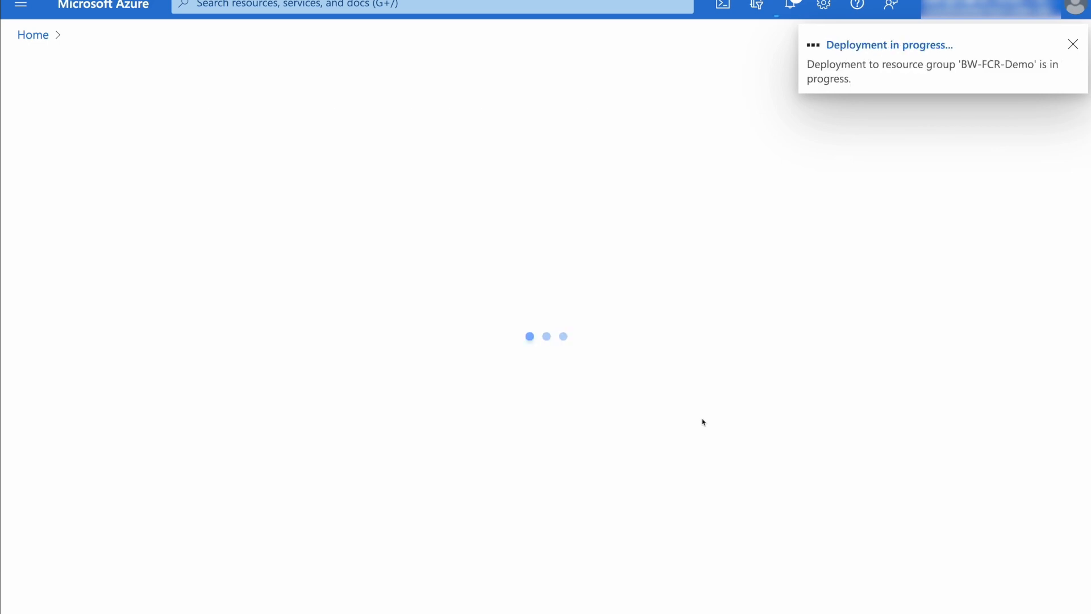
Start an Azure ExpressRoute Quick Connect and verify the Azure service key.
{"action": "left_click", "coordinate": [114, 51]}
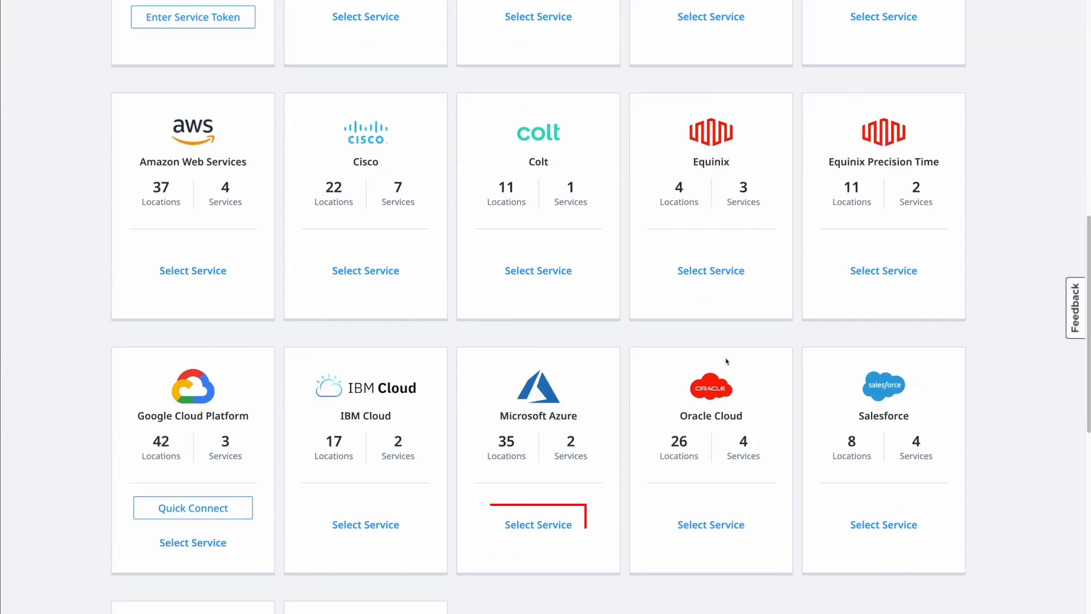
{"action": "left_click", "coordinate": [538, 524]}
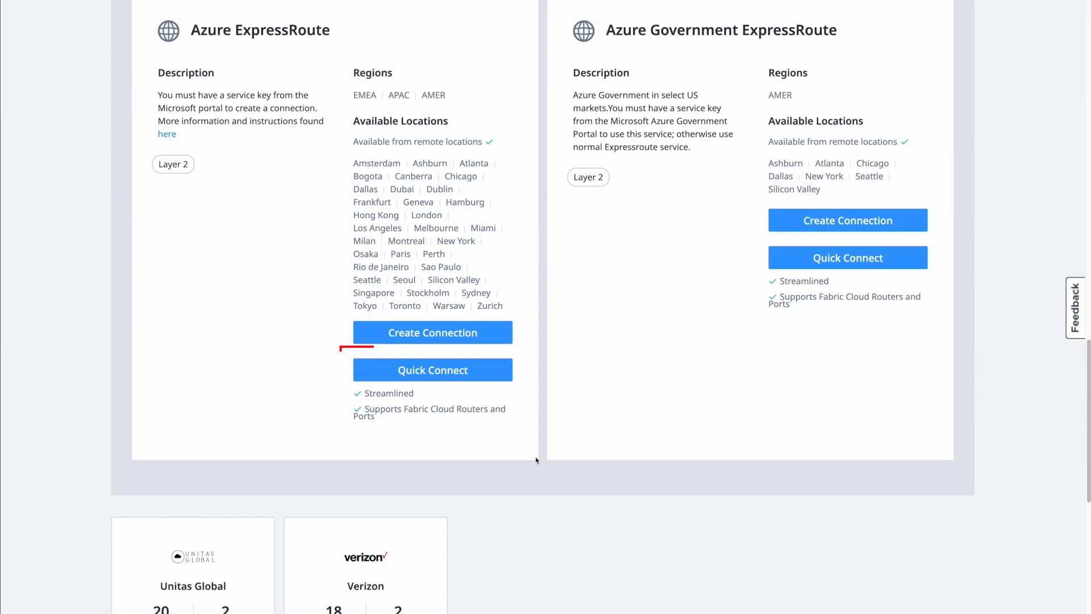
{"action": "left_click", "coordinate": [432, 370]}
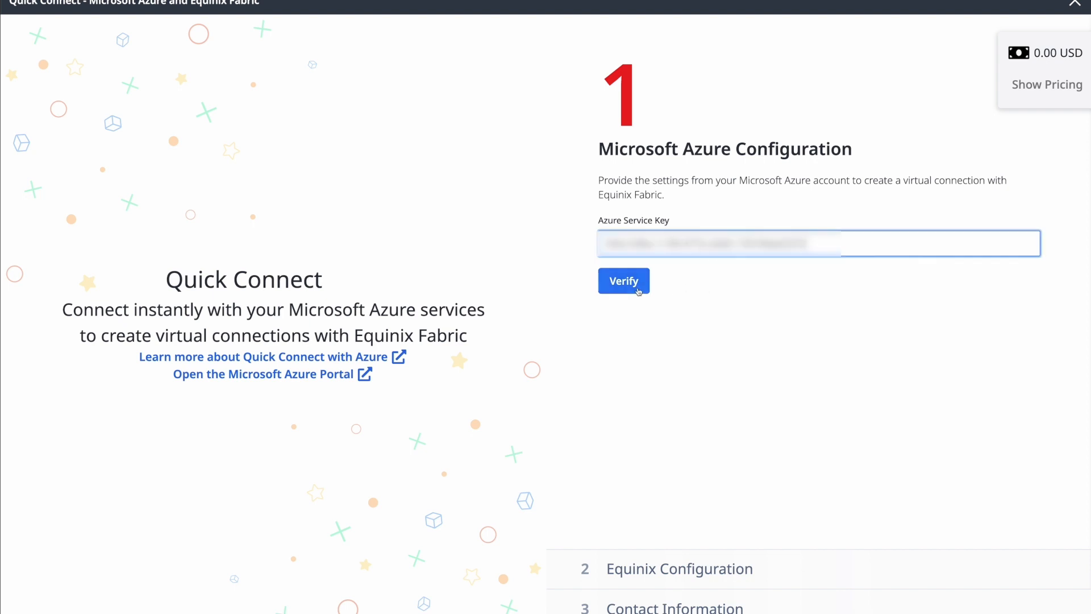
{"action": "left_click", "coordinate": [623, 281]}
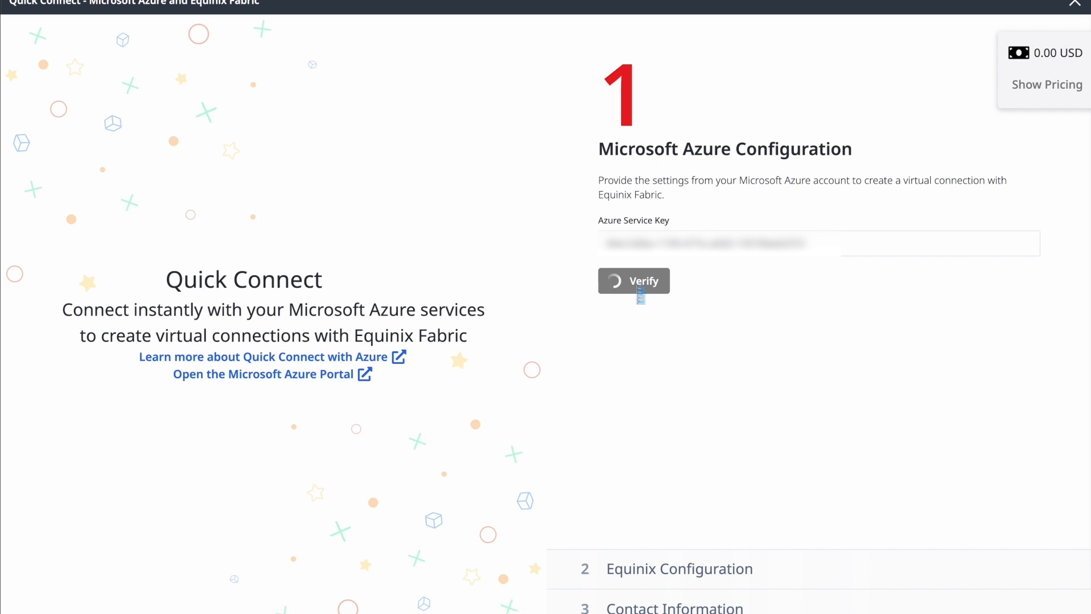
{"action": "left_click", "coordinate": [633, 280]}
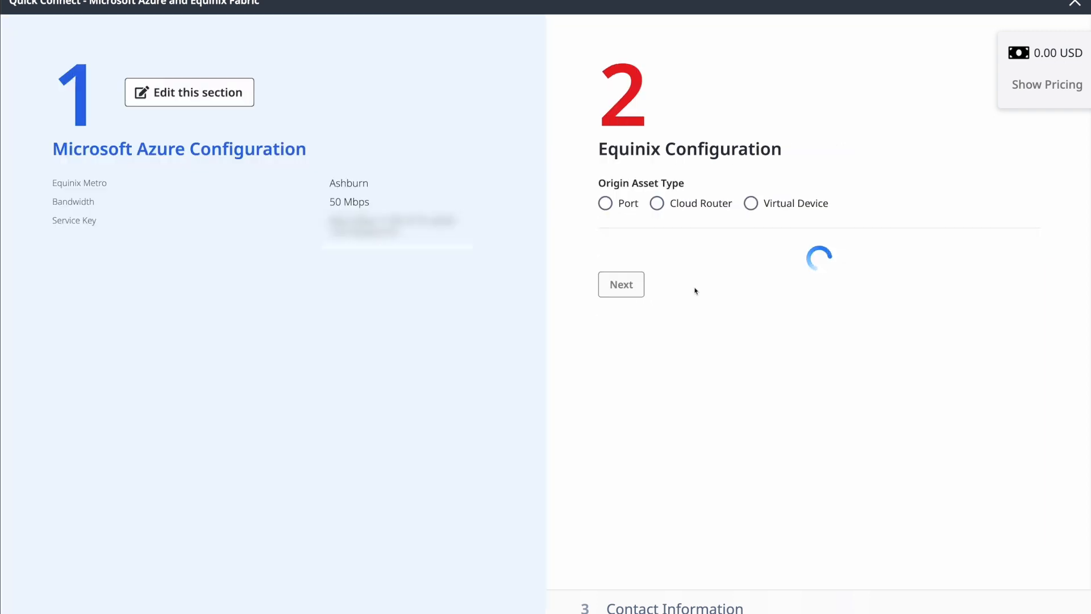
From origin FCR-Demo-Test-1, create connections BW-AZURE-DEMO-PRI and BW-AZURE-DEMO-SEC with private peering.
{"action": "left_click", "coordinate": [656, 202]}
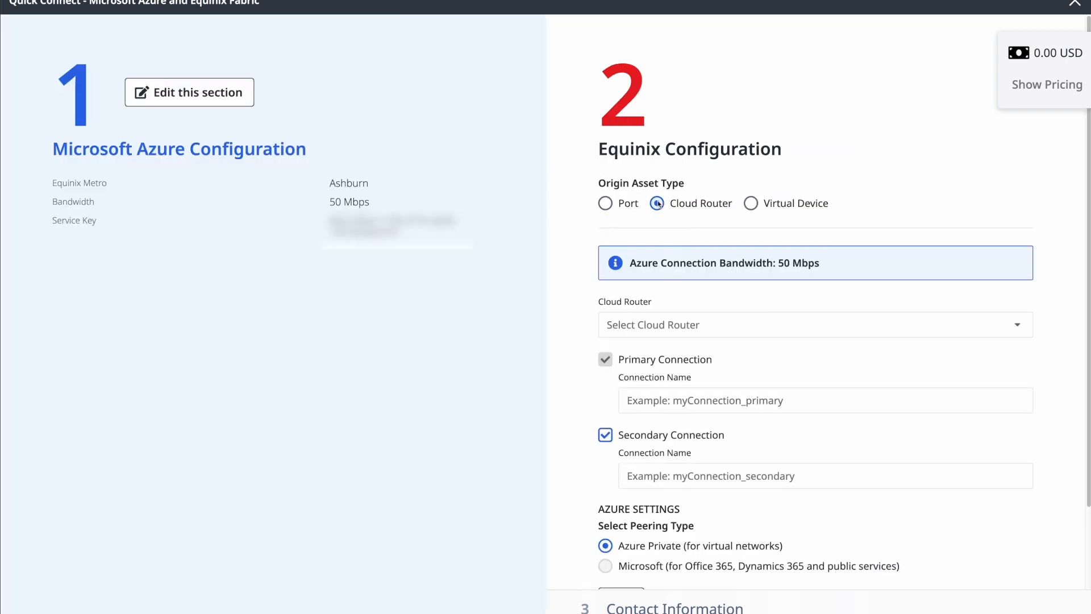
{"action": "left_click", "coordinate": [800, 323]}
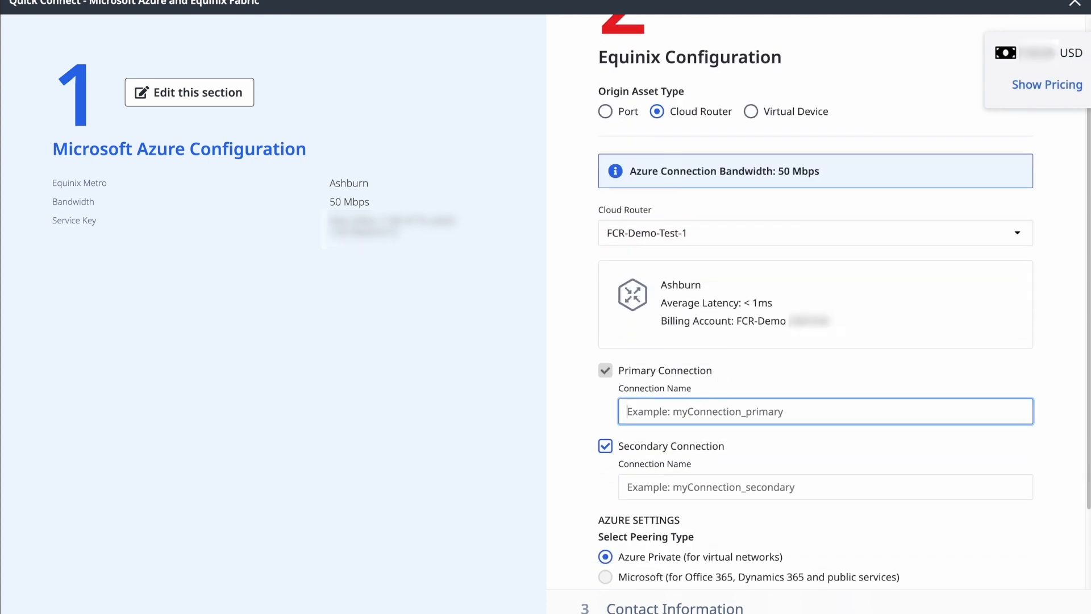
{"action": "type", "text": "BW-AZURE-"}
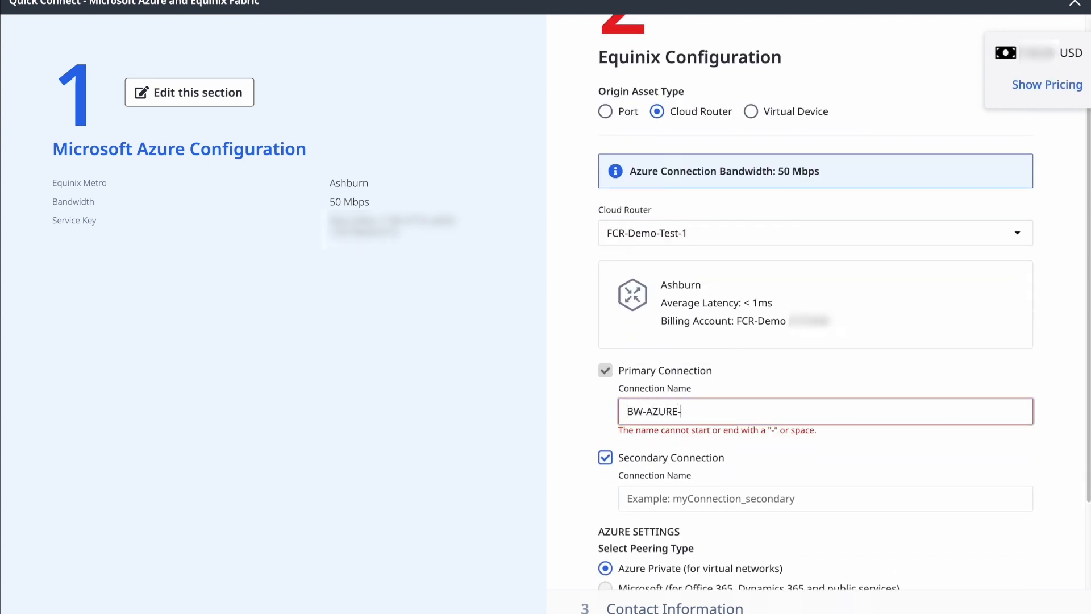
{"action": "type", "text": "DEMO-PRI"}
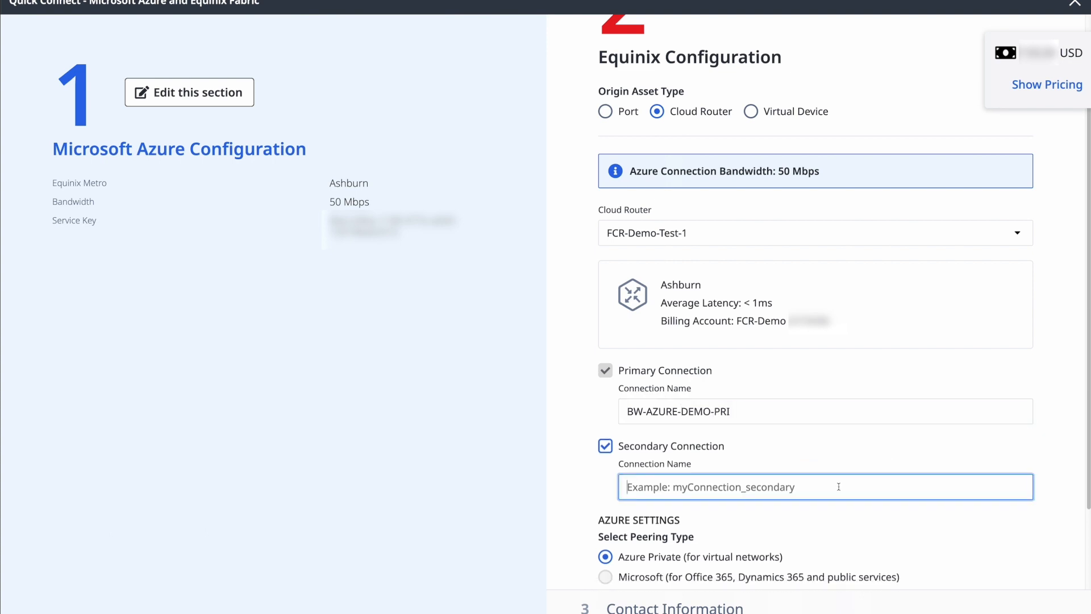
{"action": "type", "text": "BW-AZURE-D"}
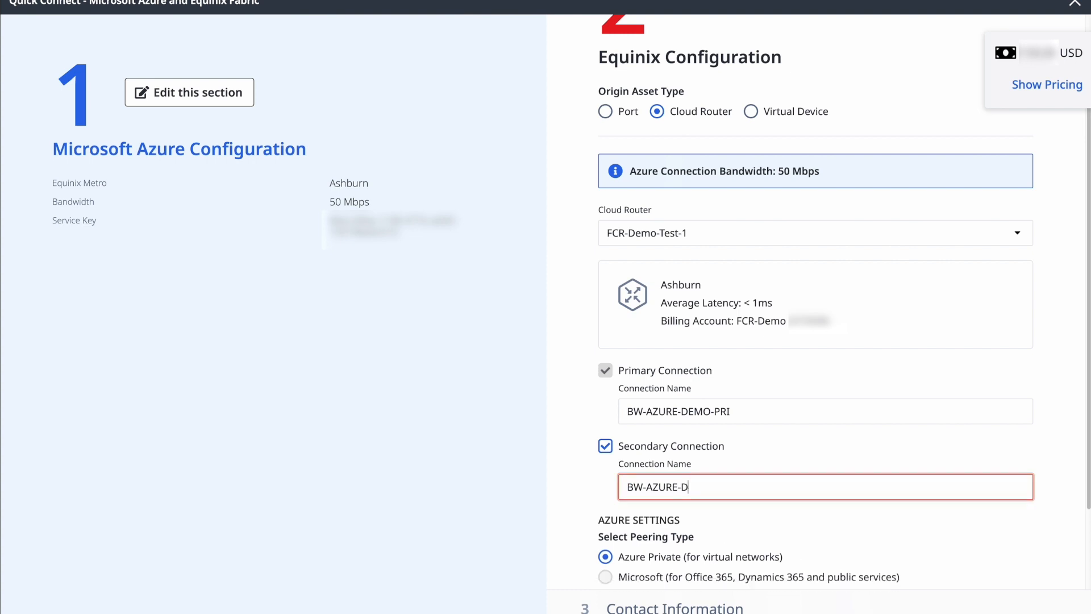
{"action": "type", "text": "EMO-SEC"}
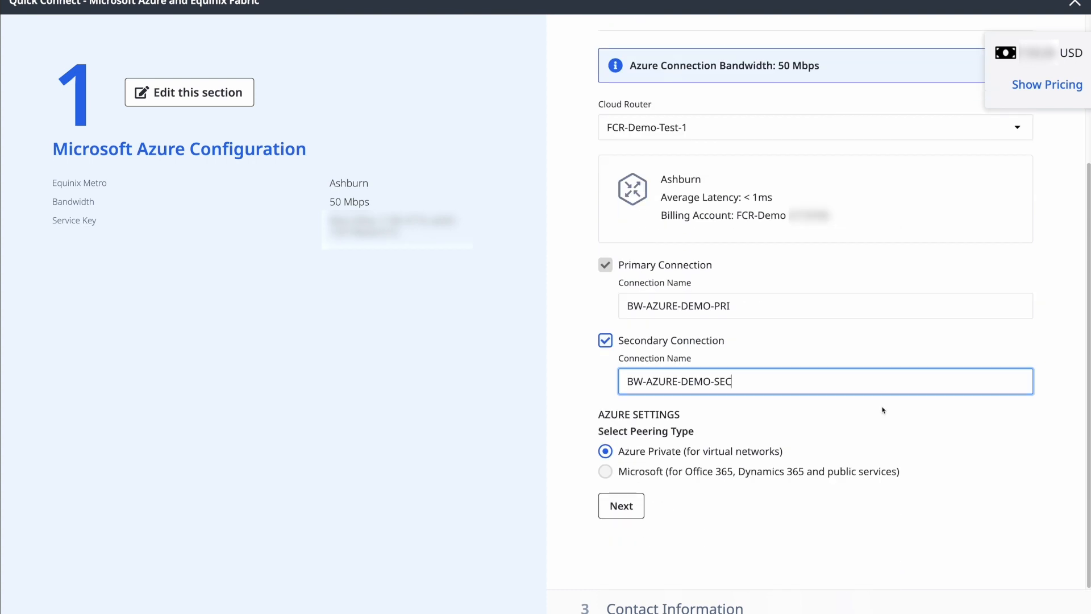
{"action": "left_click", "coordinate": [620, 505]}
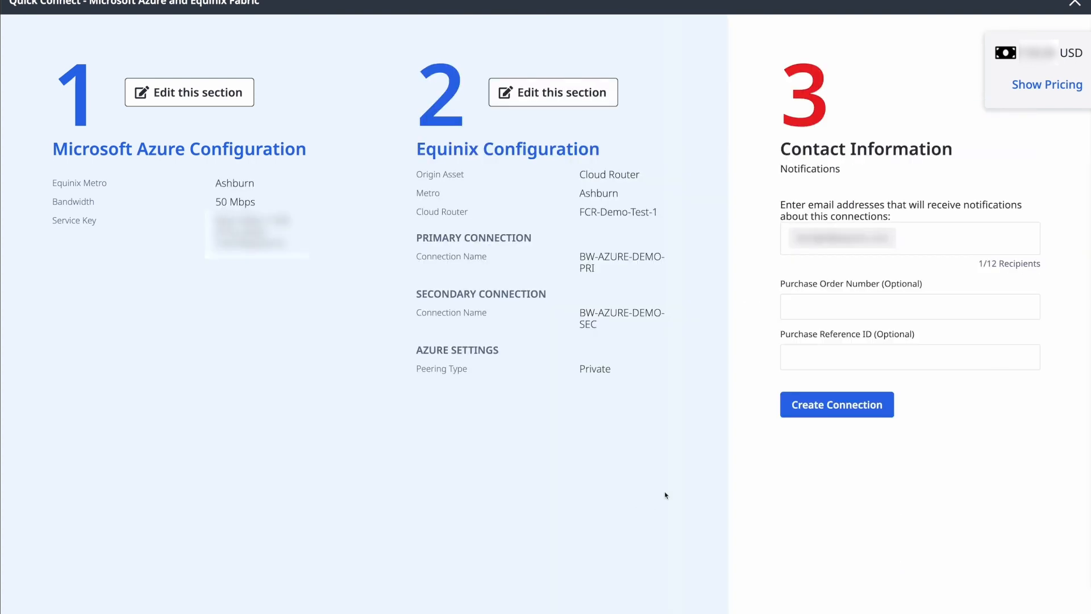
{"action": "left_click", "coordinate": [836, 404]}
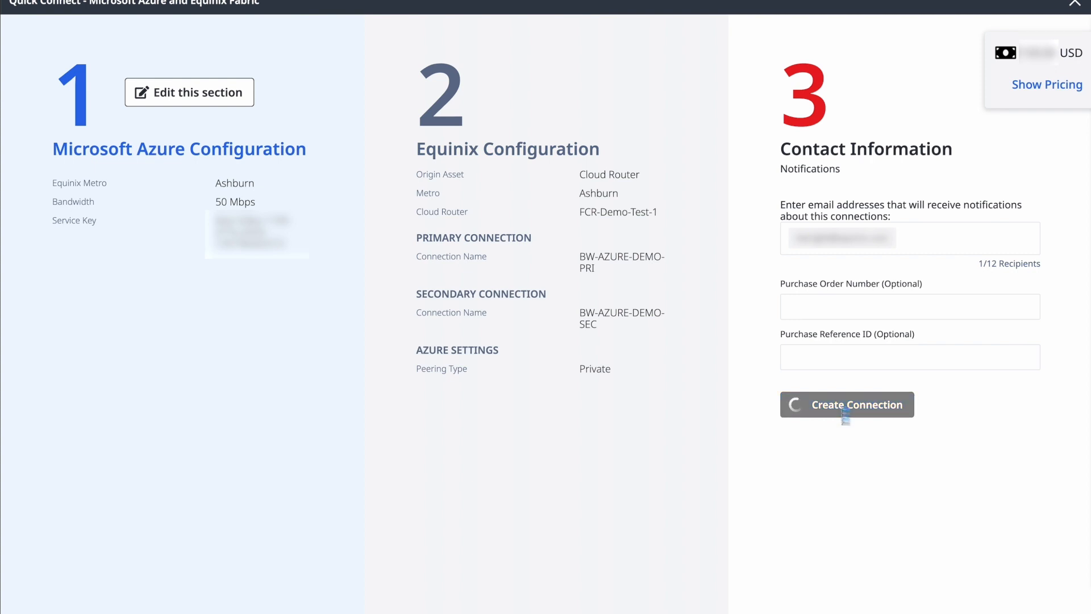
{"action": "left_click", "coordinate": [846, 405]}
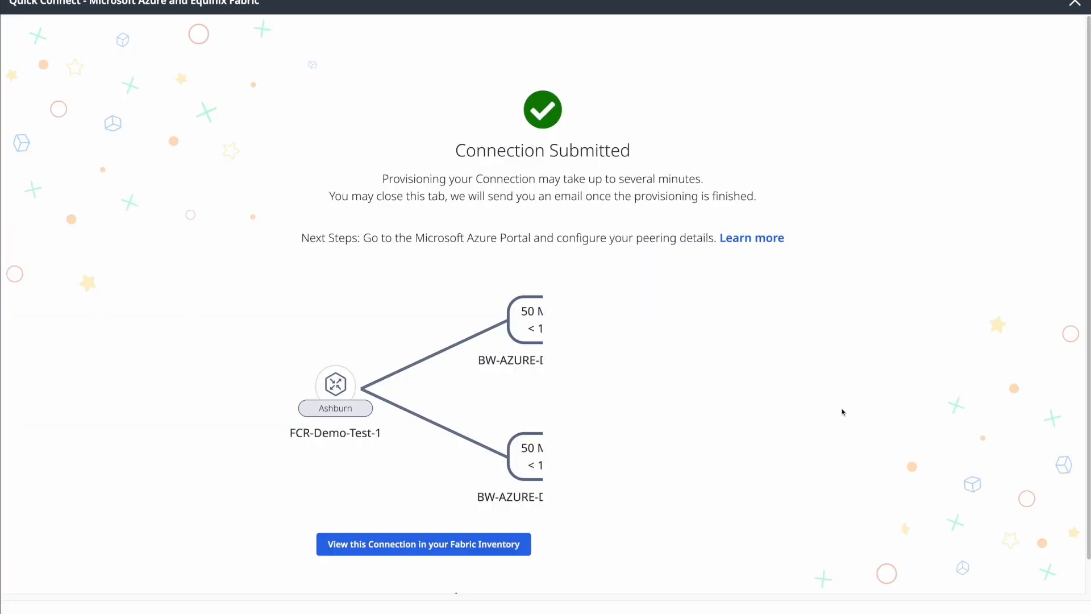
View the new connections in Fabric Inventory and show BW-AZURE-DEMO-PRI's routing details.
{"action": "left_click", "coordinate": [423, 544]}
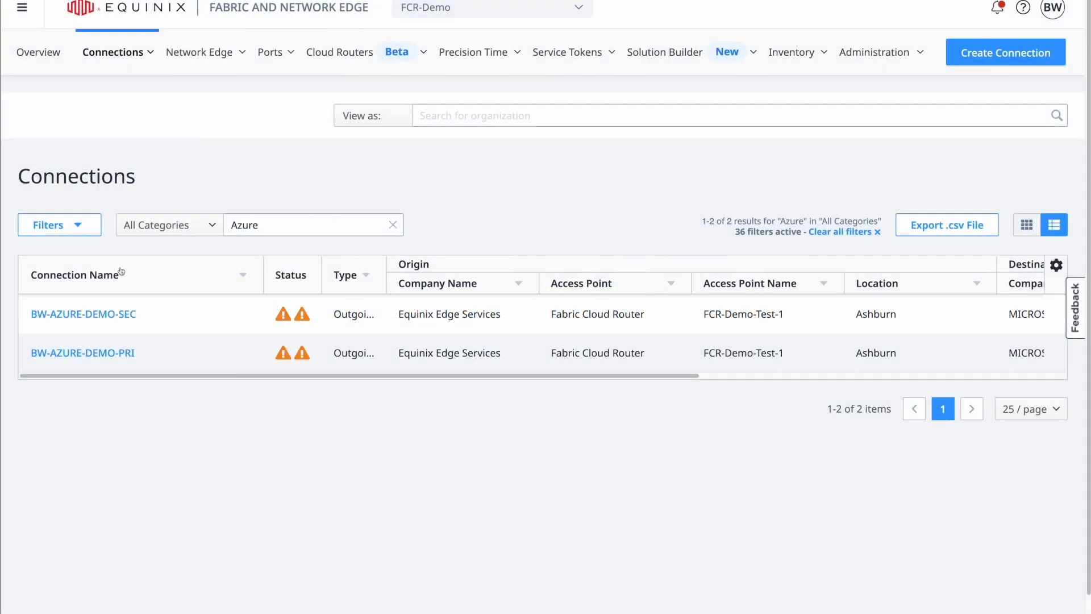
{"action": "mouse_move", "coordinate": [292, 314]}
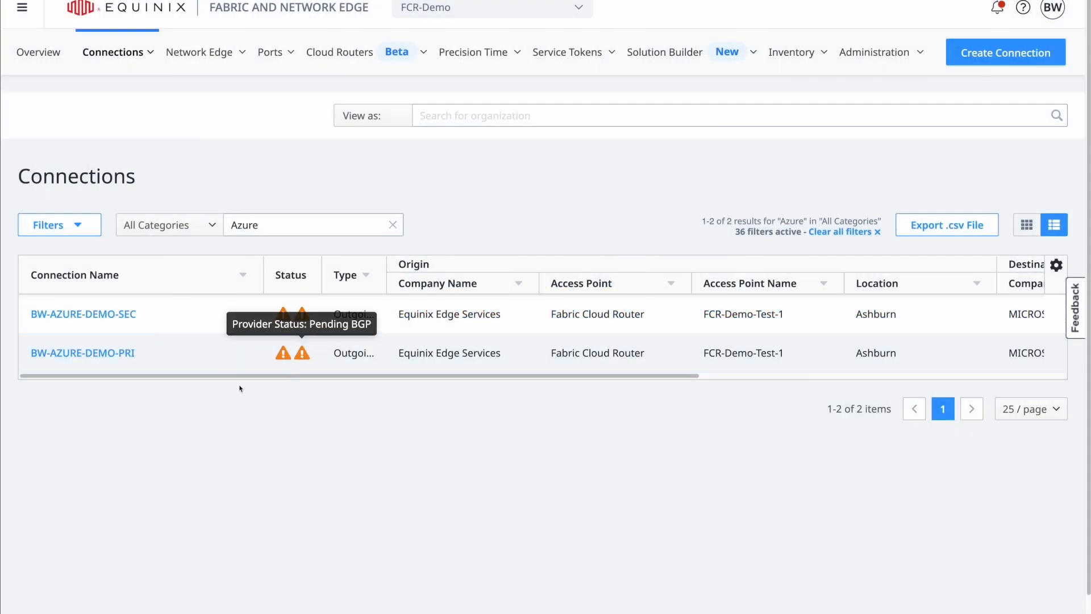
{"action": "left_click", "coordinate": [82, 353]}
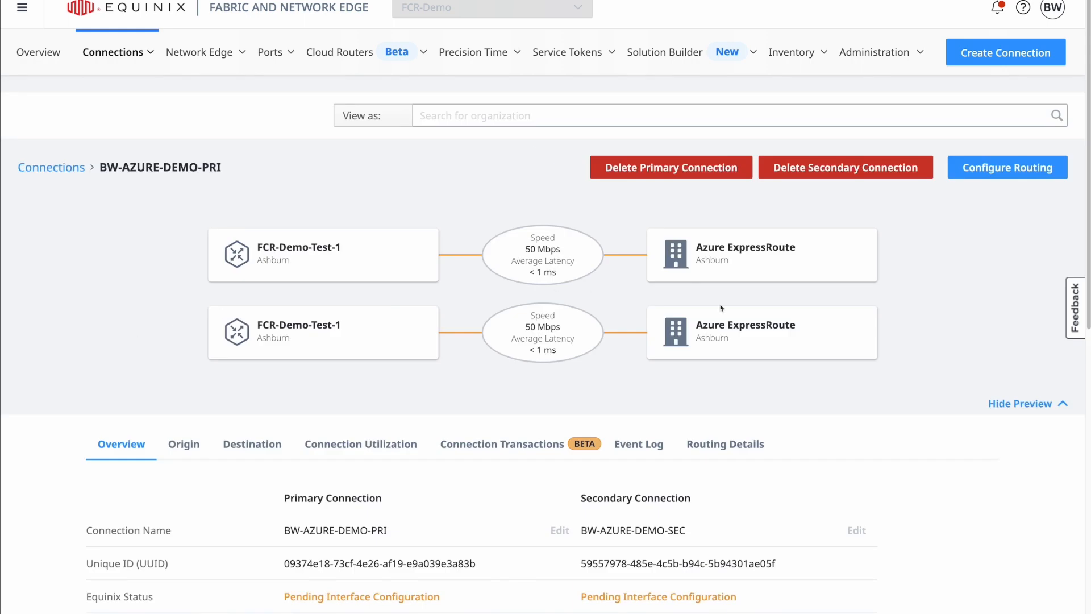
{"action": "scroll", "scroll_direction": "down", "scroll_amount": 3}
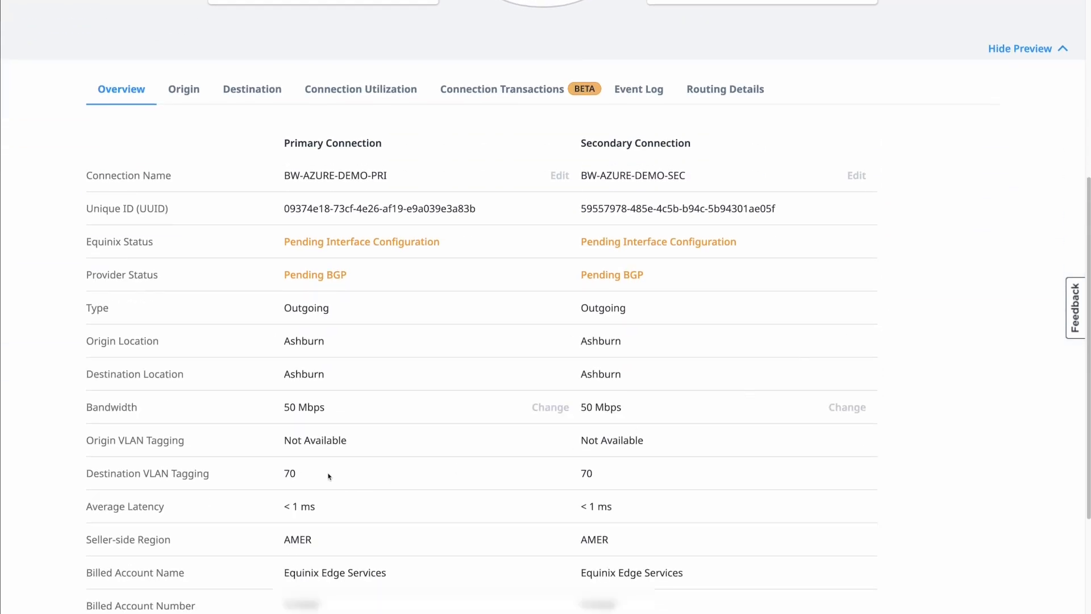
{"action": "left_click", "coordinate": [725, 89]}
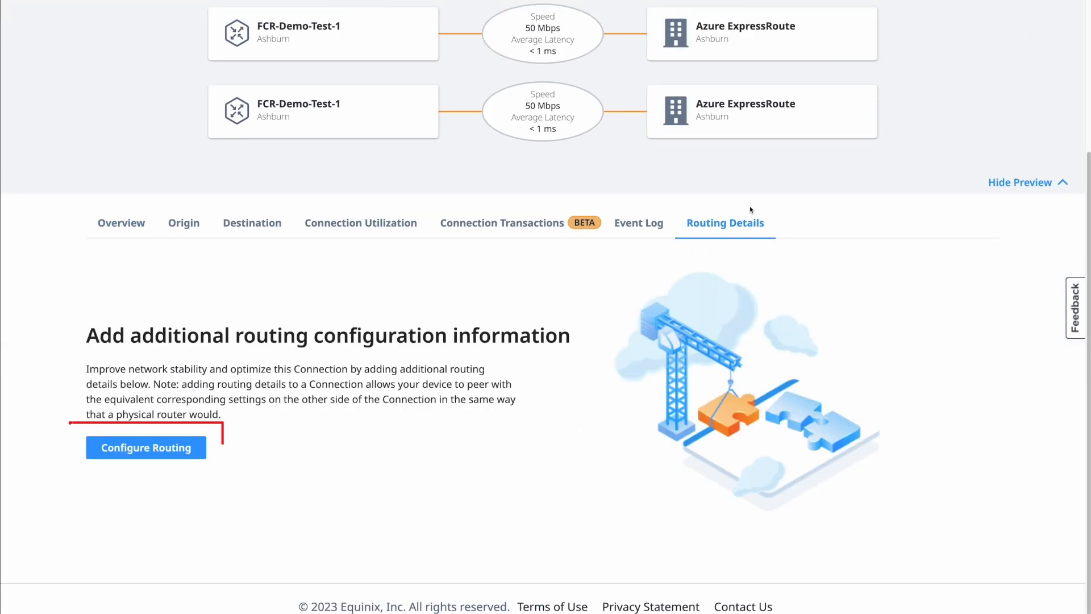
Configure the Azure connection routing as 10.0.10.1/30 with BGP to ASN 12076 at peer 10.0.10.2 and apply.
{"action": "left_click", "coordinate": [146, 448]}
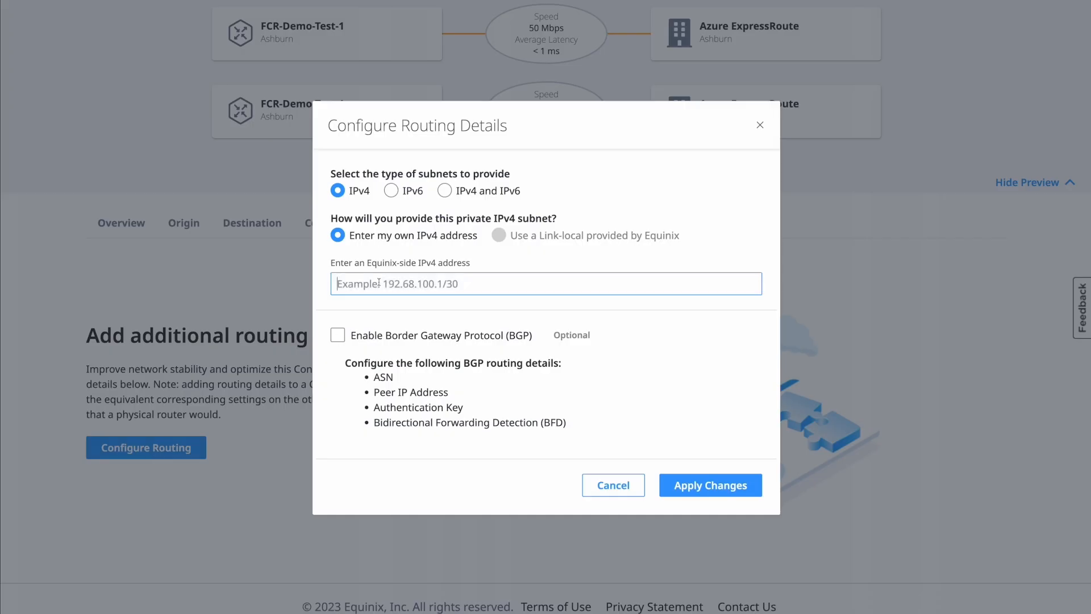
{"action": "type", "text": "10.0.10.1/30"}
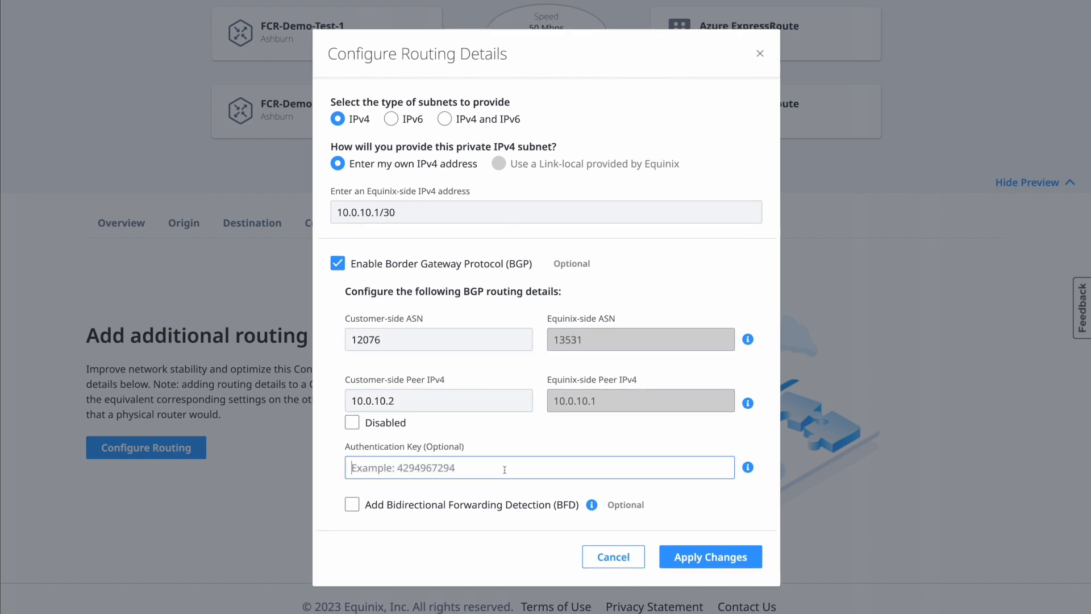
{"action": "left_click", "coordinate": [709, 556]}
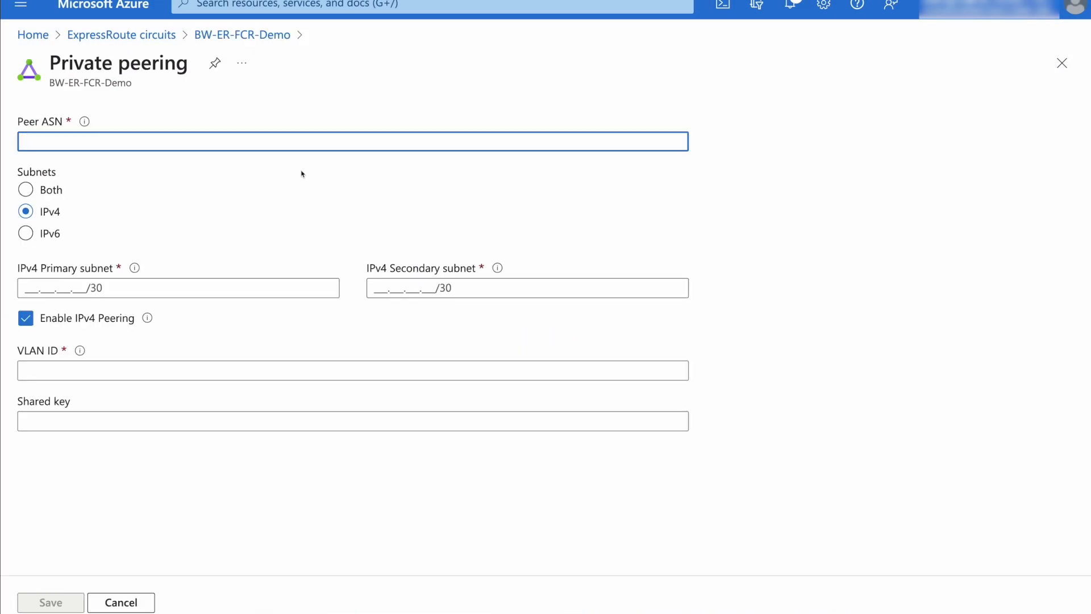
Save BW-ER-FCR-Demo private peering with peer ASN 13531, subnets 10.0.10.0/30 and 10.0.11.0/30, VLAN 70.
{"action": "type", "text": "13531"}
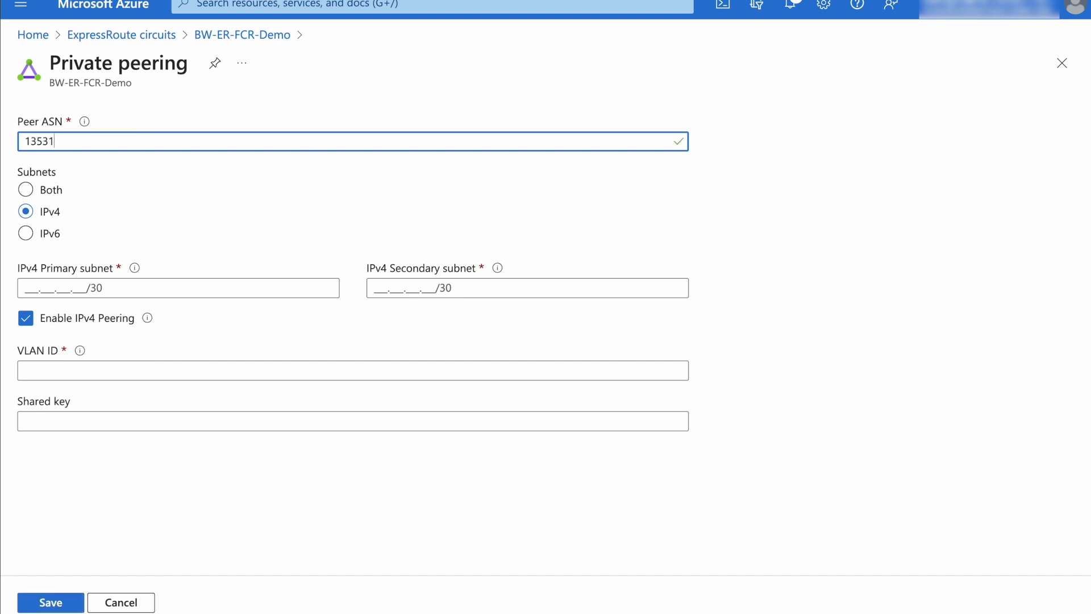
{"action": "type", "text": "10.0.10.0/30"}
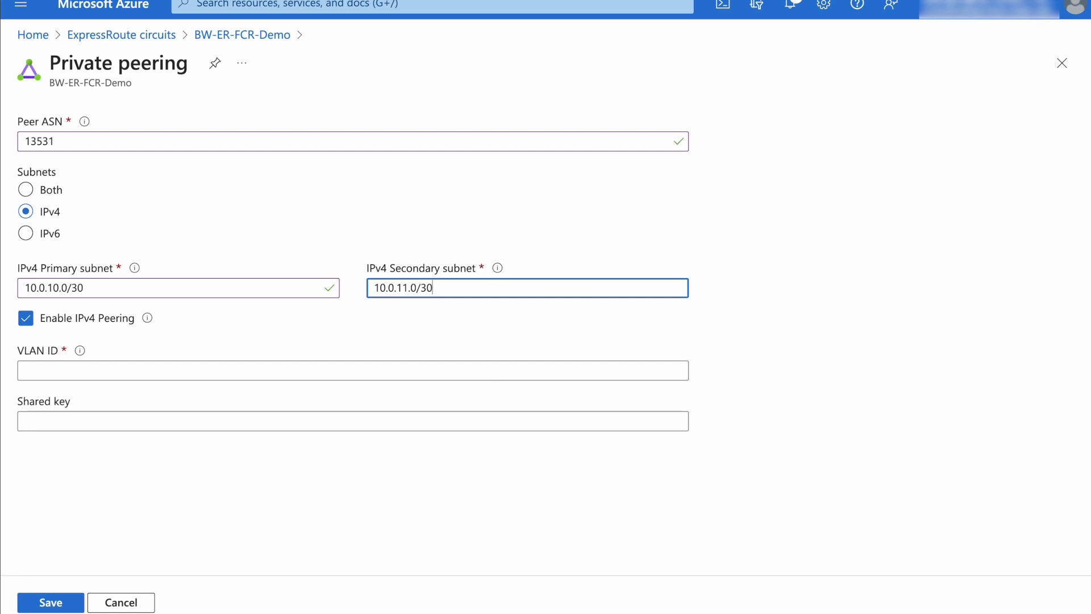
{"action": "type", "text": "70"}
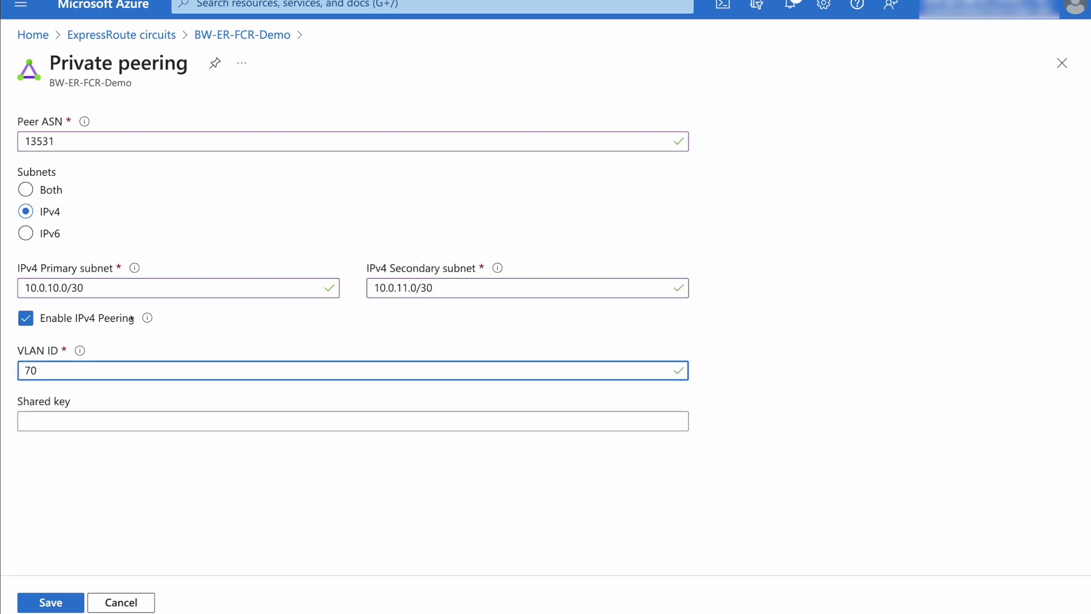
{"action": "left_click", "coordinate": [50, 602]}
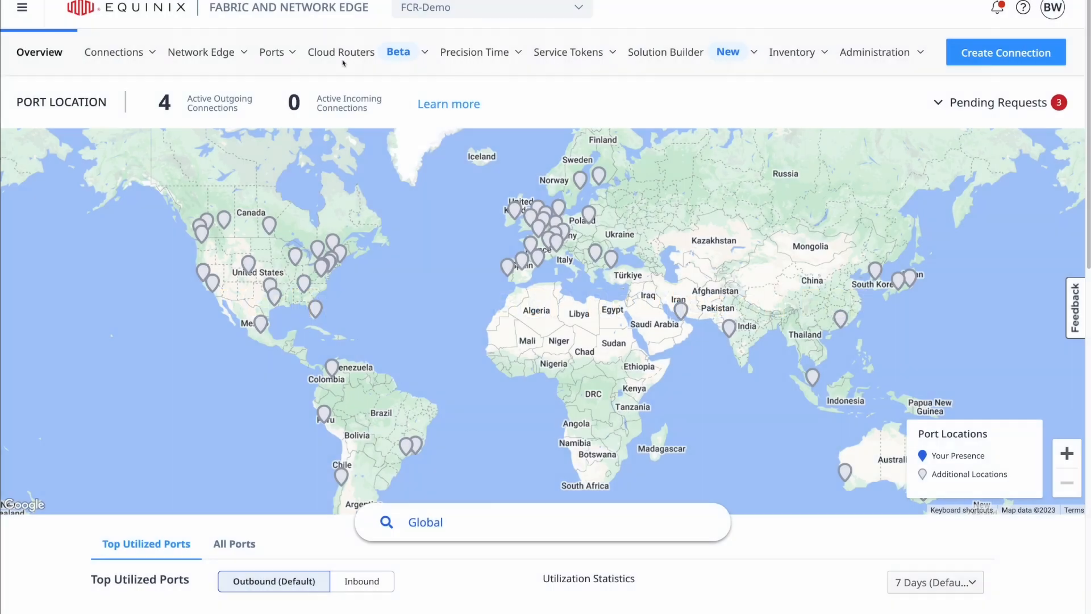
Load FCR-Demo-Test-1's active routes showing 10.55.0.0/16 via Azure and 172.31.0.0/16 via AWS.
{"action": "left_click", "coordinate": [341, 52]}
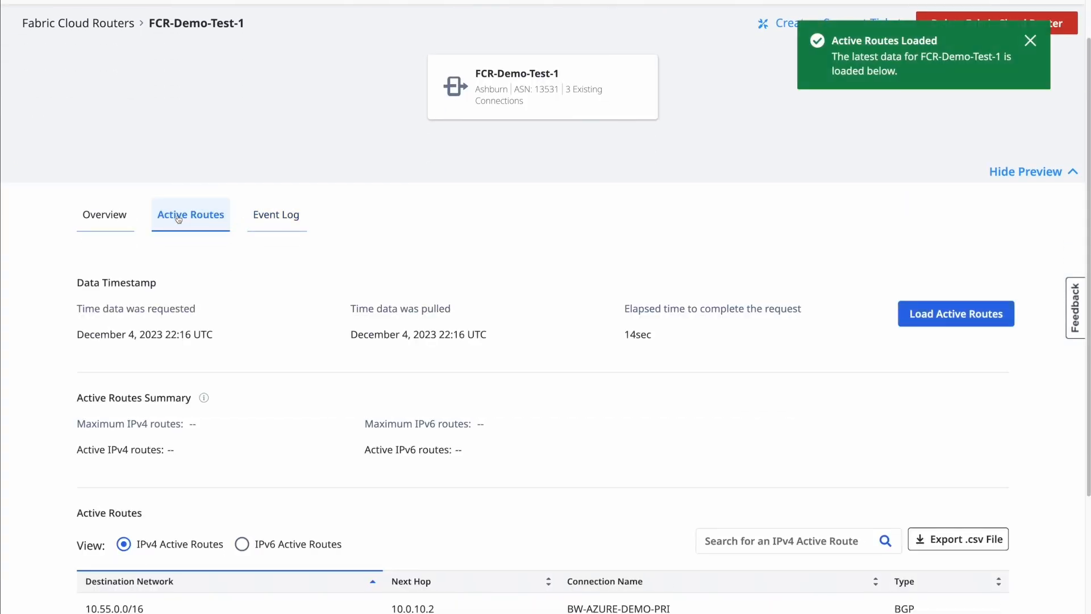
{"action": "scroll", "scroll_direction": "down", "scroll_amount": 3}
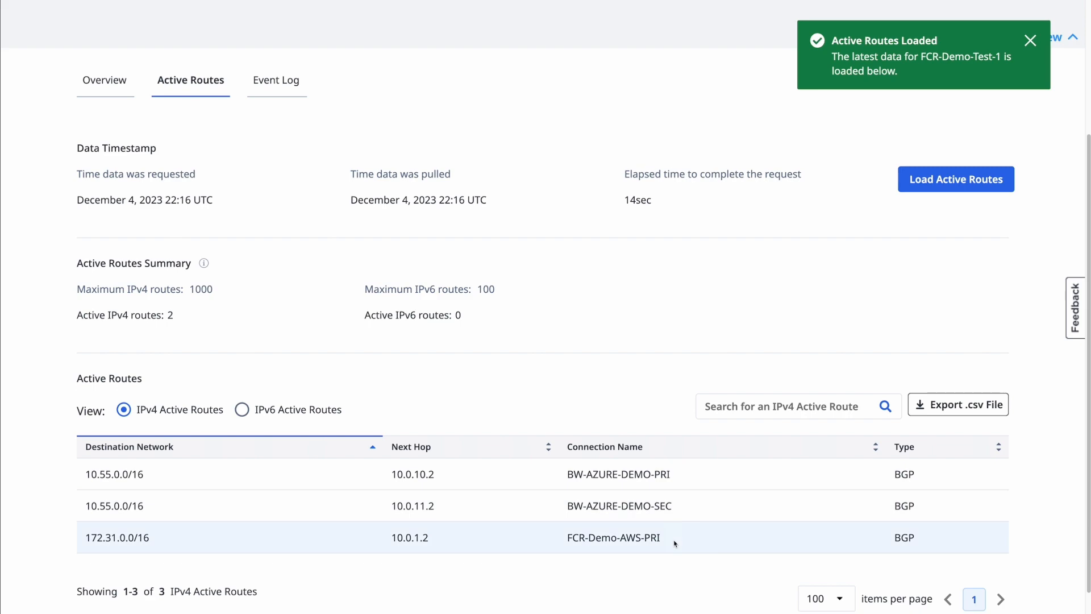
{"action": "left_click", "coordinate": [1030, 41]}
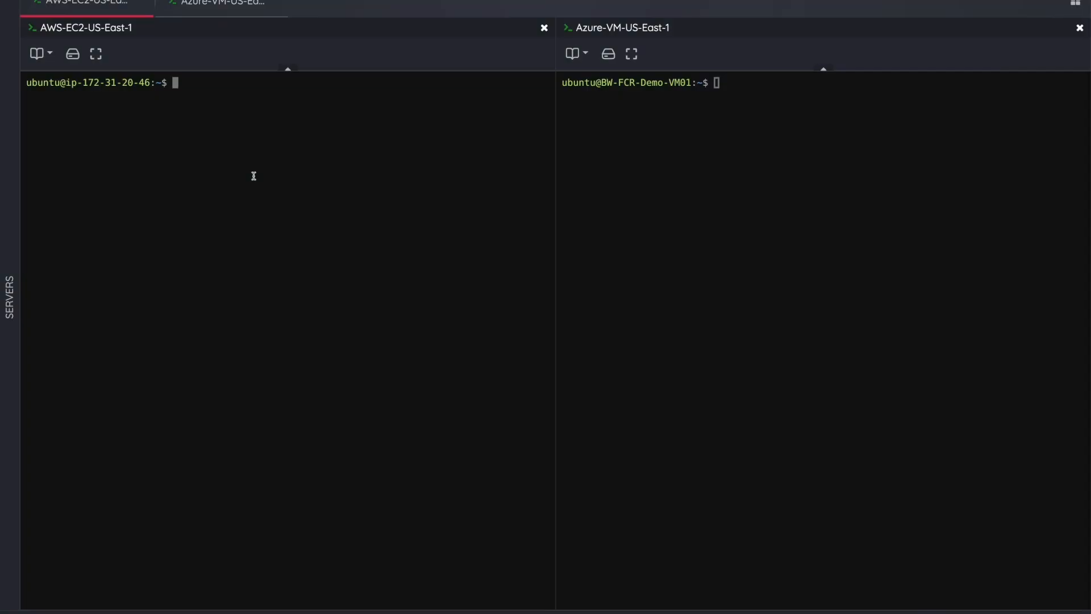
Ping 10.55.0.4 from the AWS instance and stop it to confirm 0% loss.
{"action": "type", "text": "ping 10.55.0.4"}
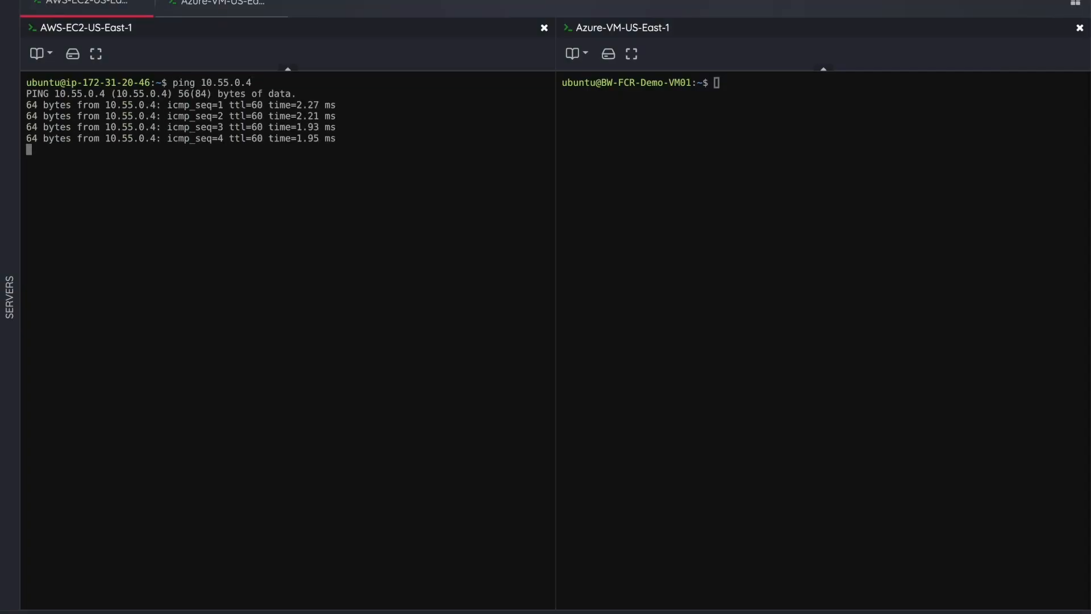
{"action": "key", "text": "ctrl+c"}
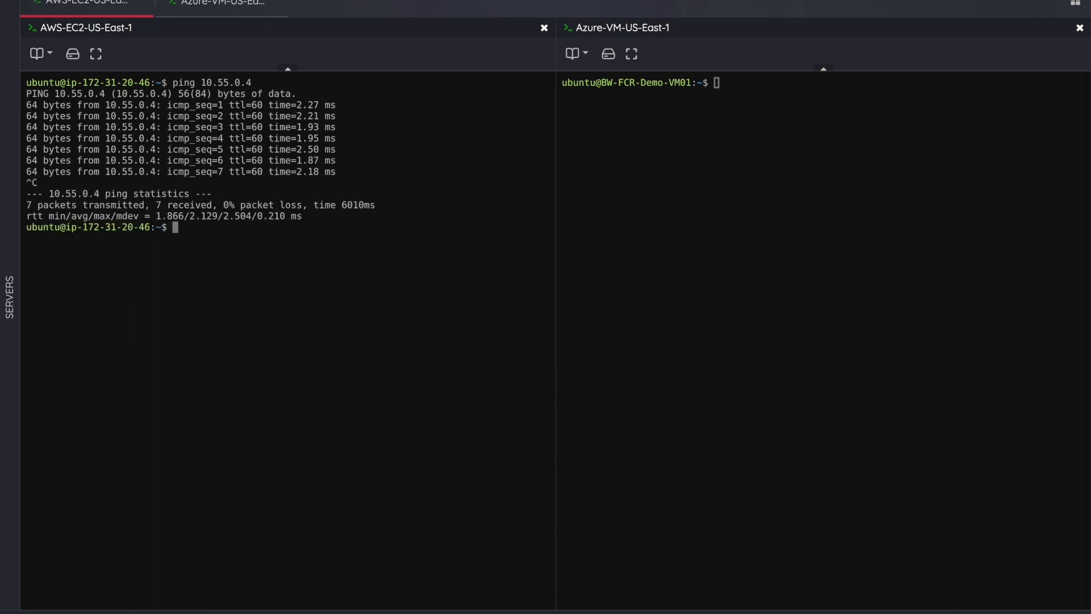
Run an iperf3 server on the Azure VM and an iperf3 client from AWS to 10.55.0.4.
{"action": "type", "text": "sudo iperf3 -s"}
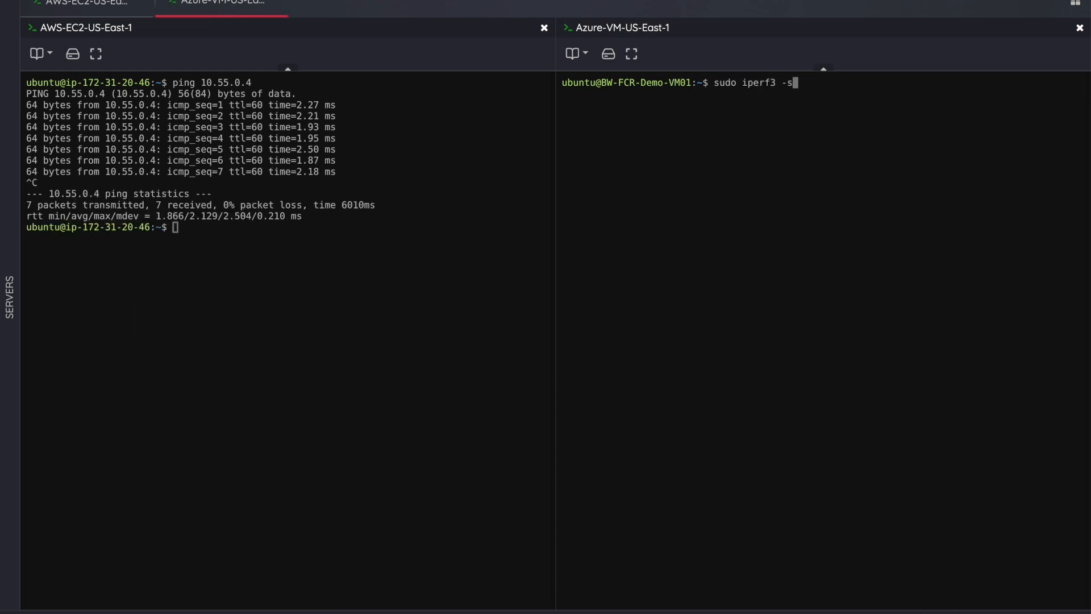
{"action": "key", "text": "Return"}
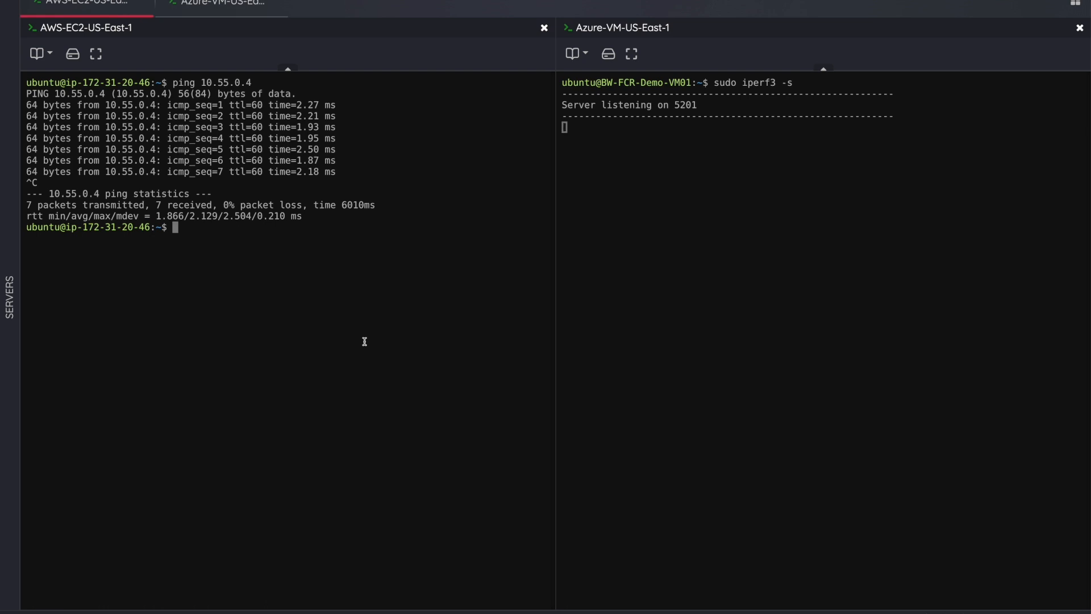
{"action": "type", "text": "sudo iperf3 -c 10.55.0.4"}
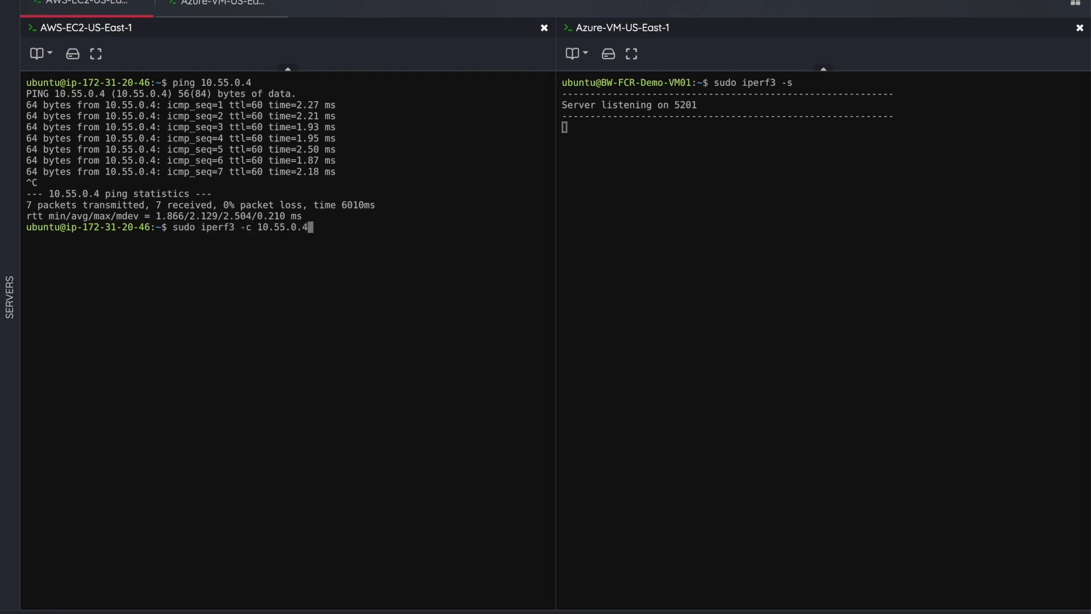
{"action": "key", "text": "Return"}
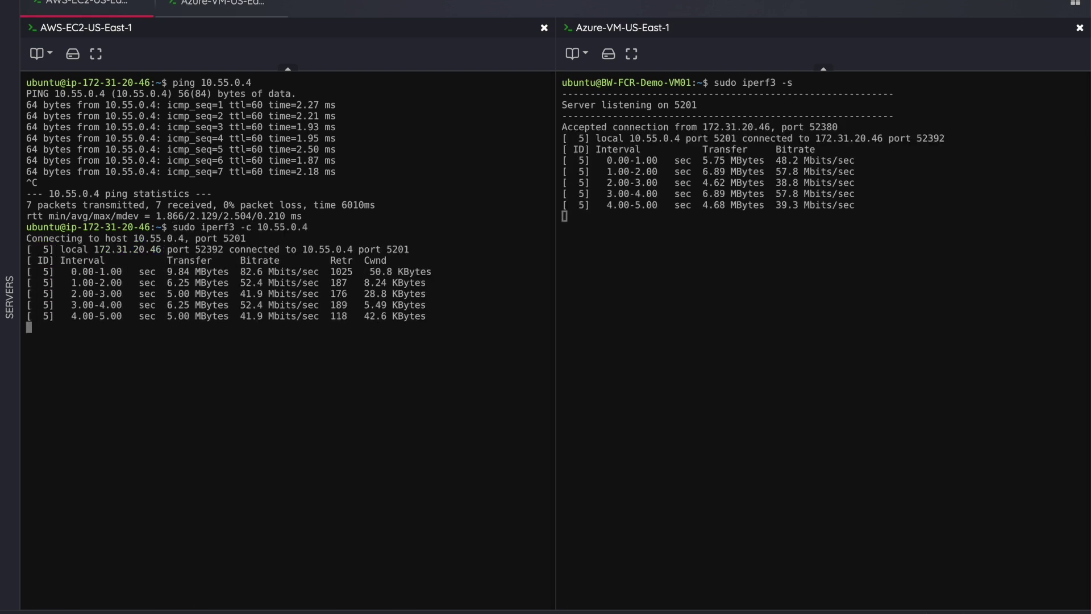